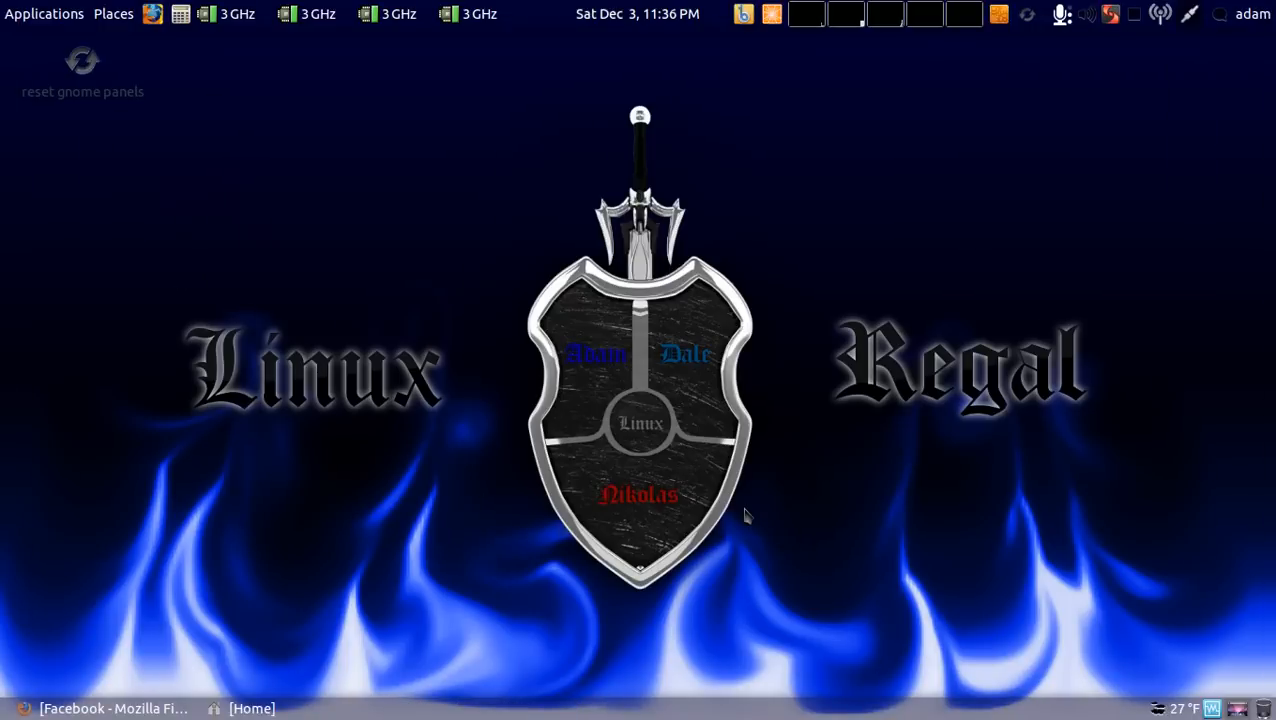
mouse_move(112, 14)
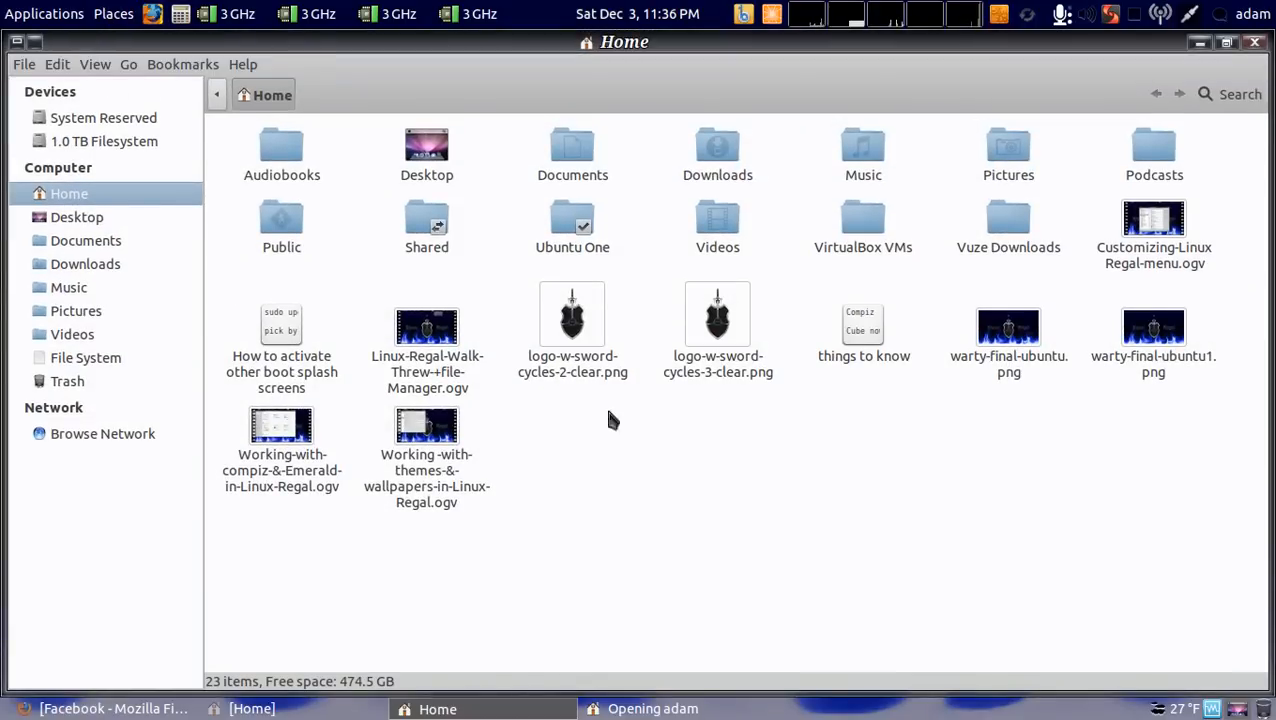
Step: Switch from Home to the File System root in the sidebar
left_click(86, 356)
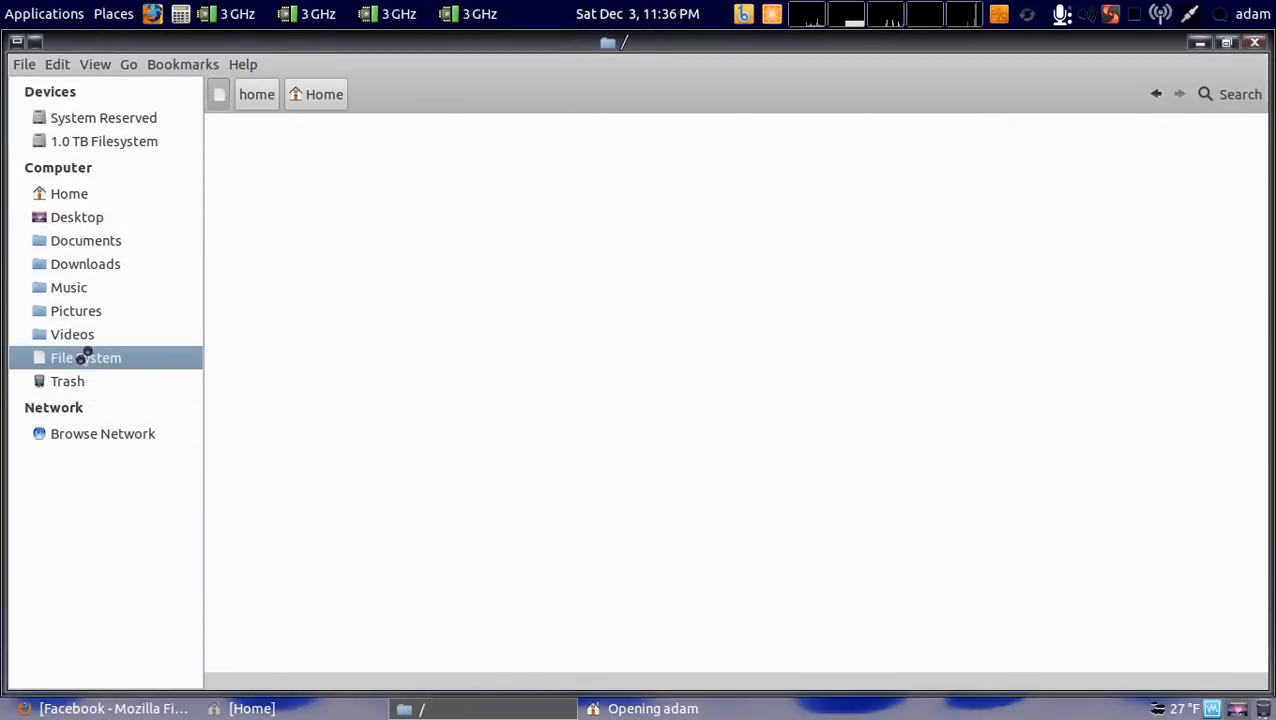
left_click(84, 356)
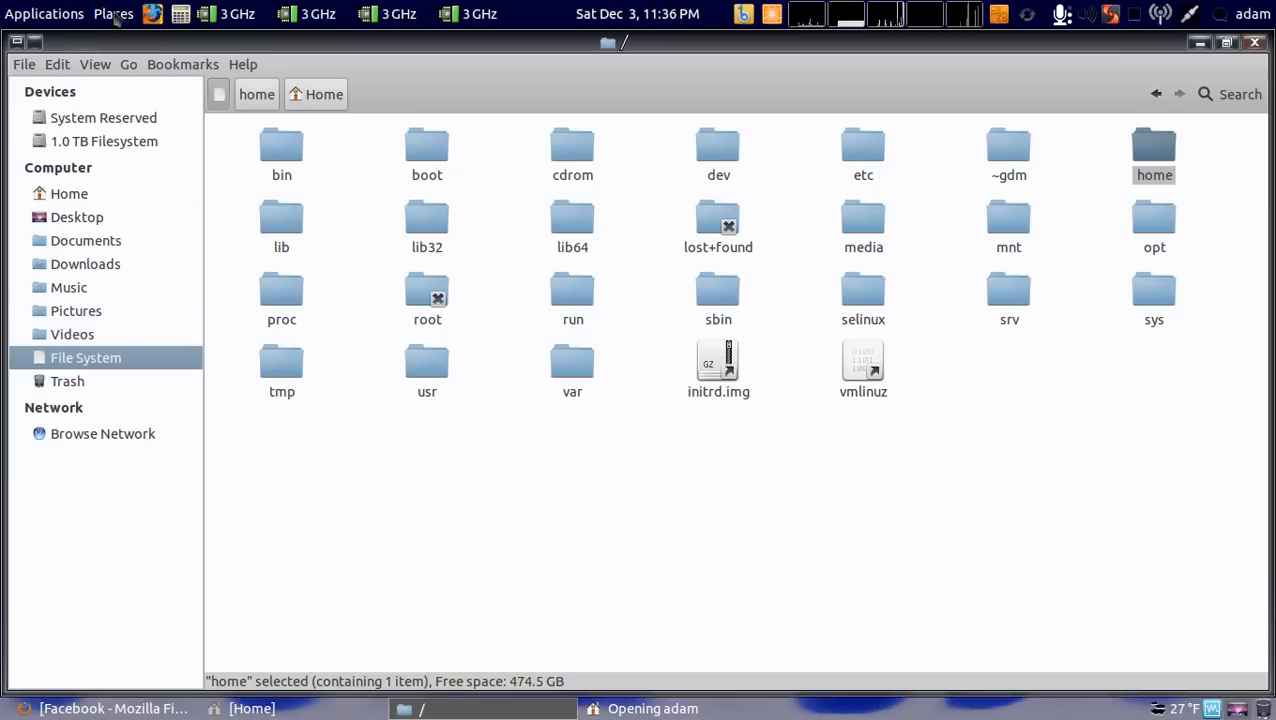
left_click(112, 12)
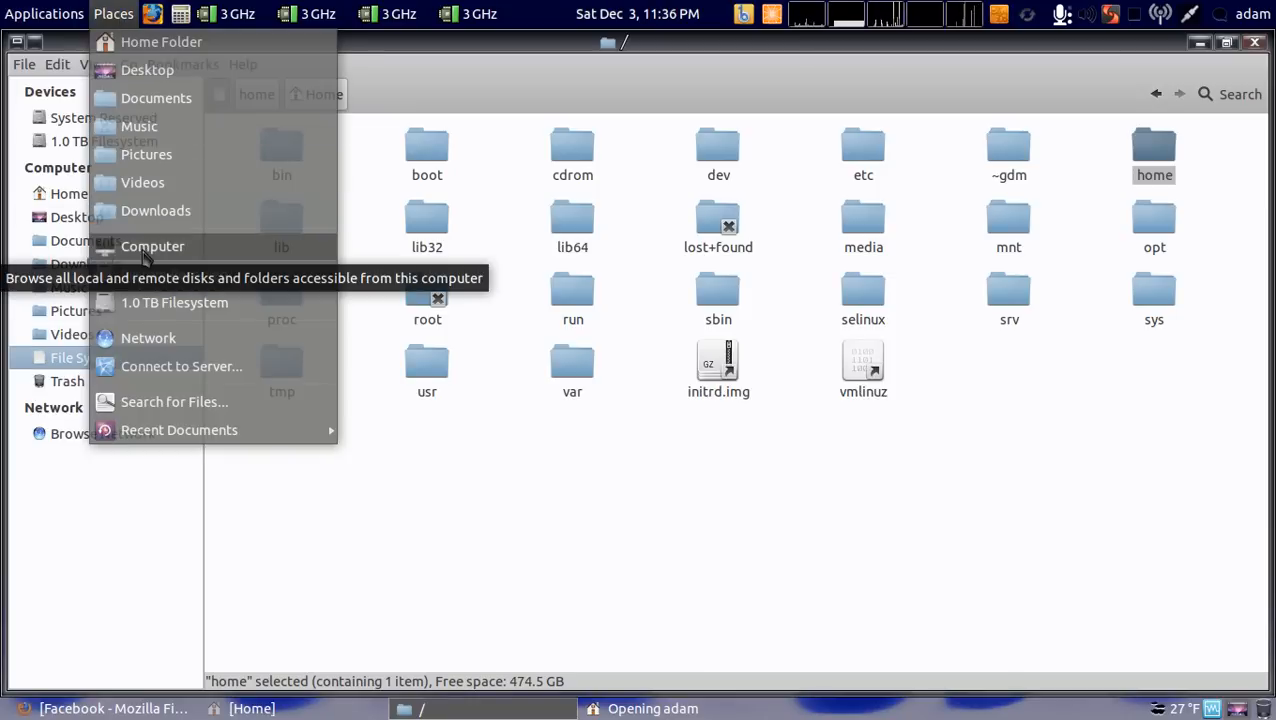
left_click(84, 356)
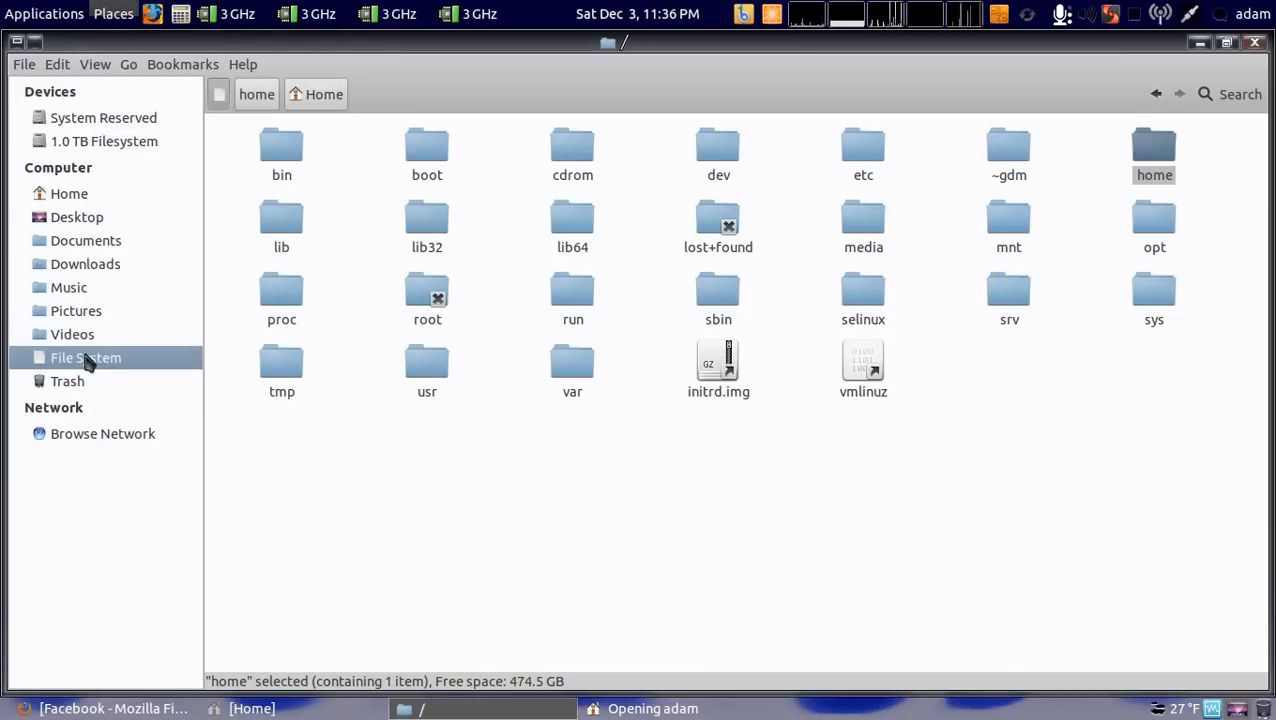
mouse_move(304, 504)
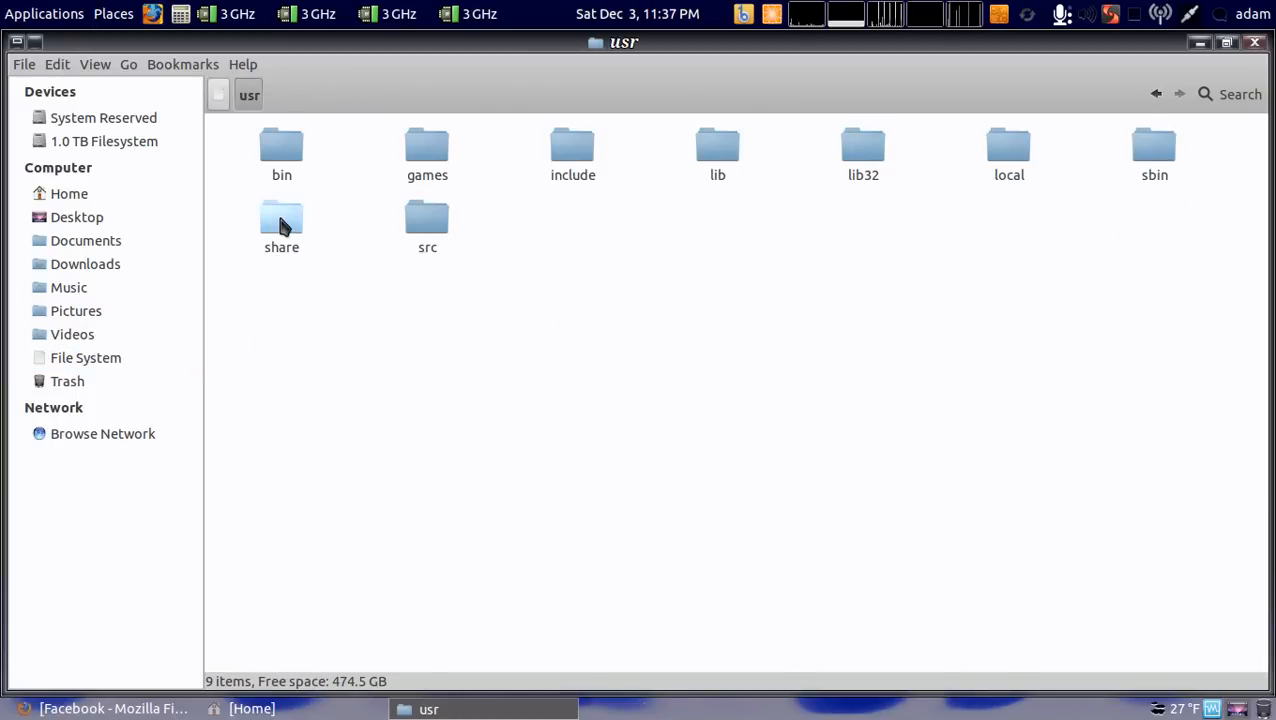
Step: Enter /usr/share and scroll through its 391 items
double_click(280, 224)
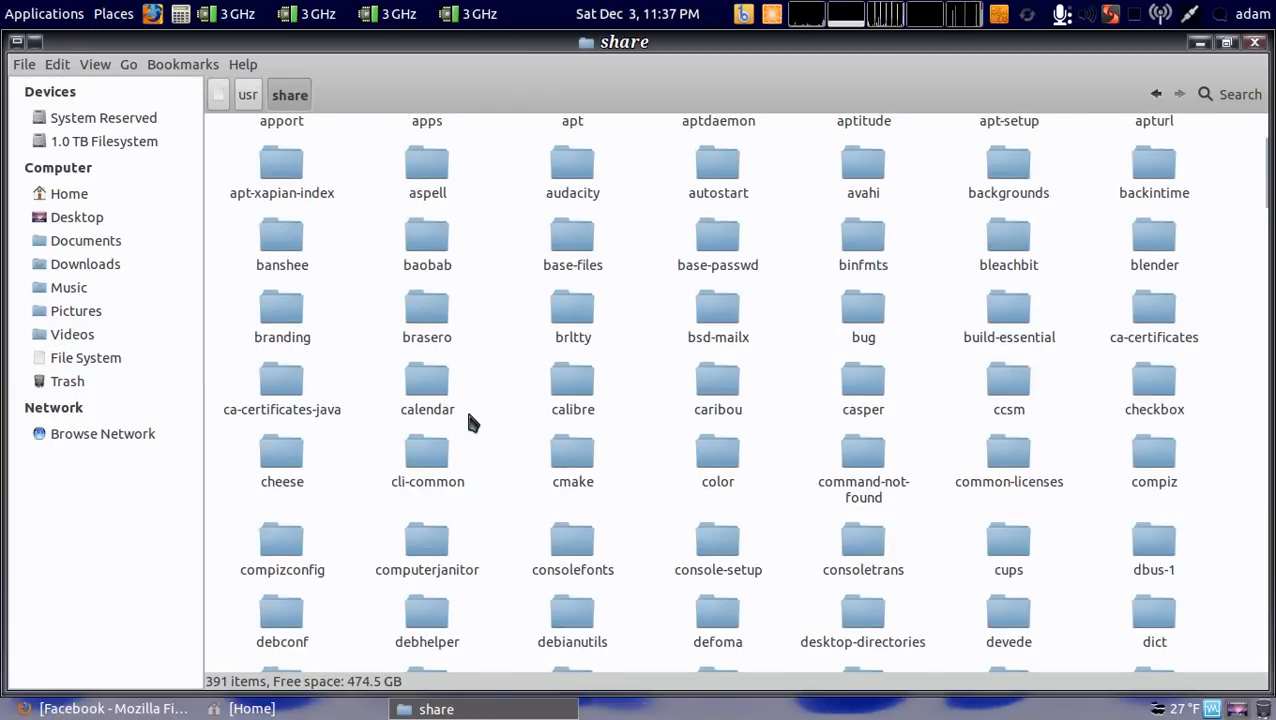
scroll("down", 3)
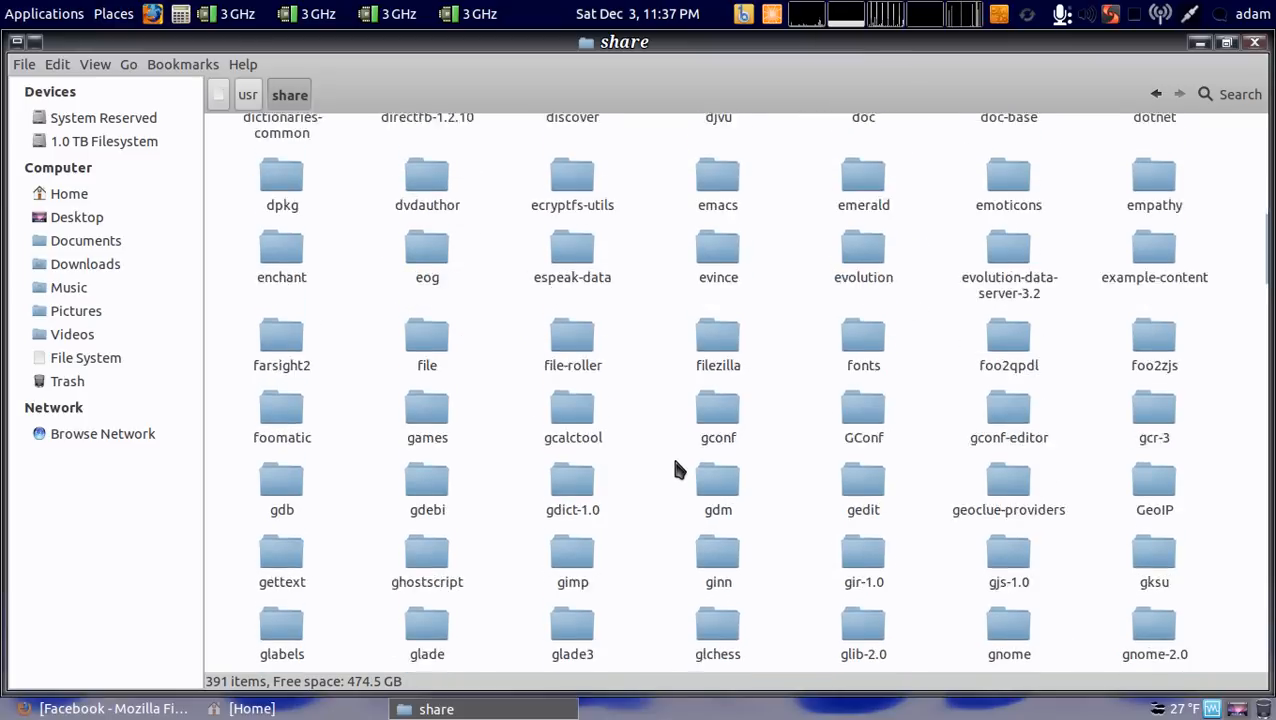
scroll("down", 3)
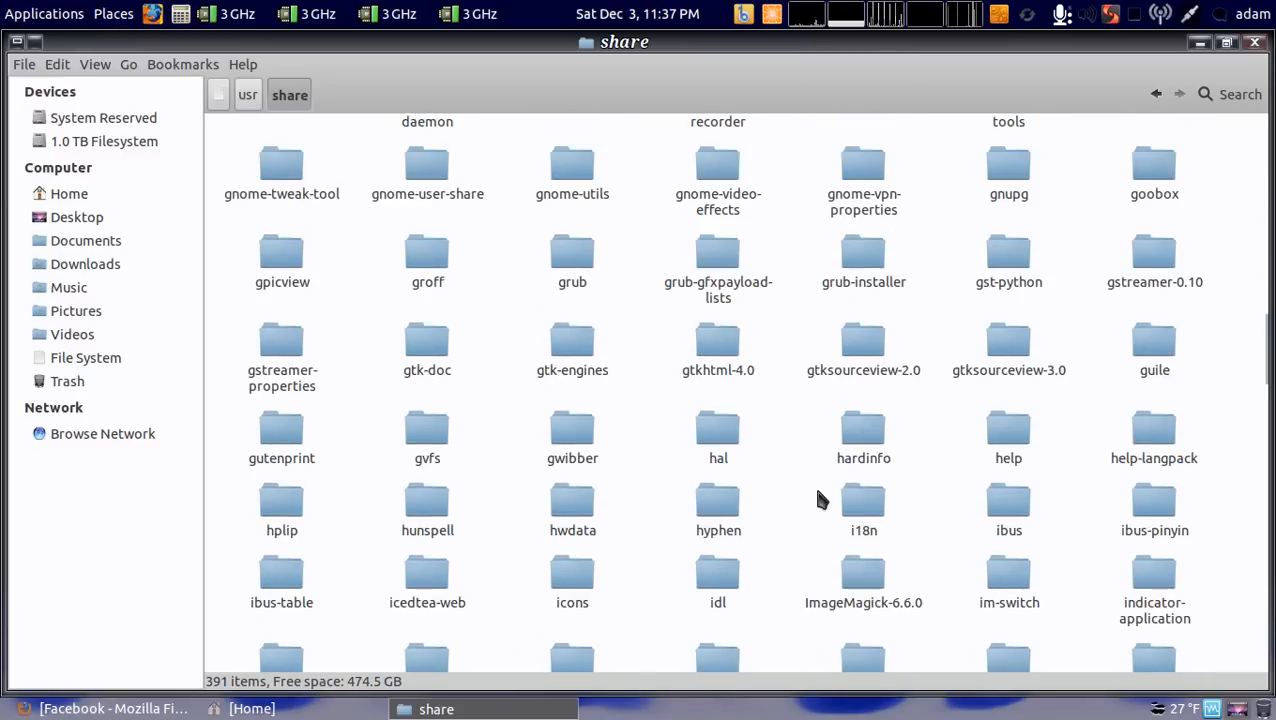
mouse_move(628, 584)
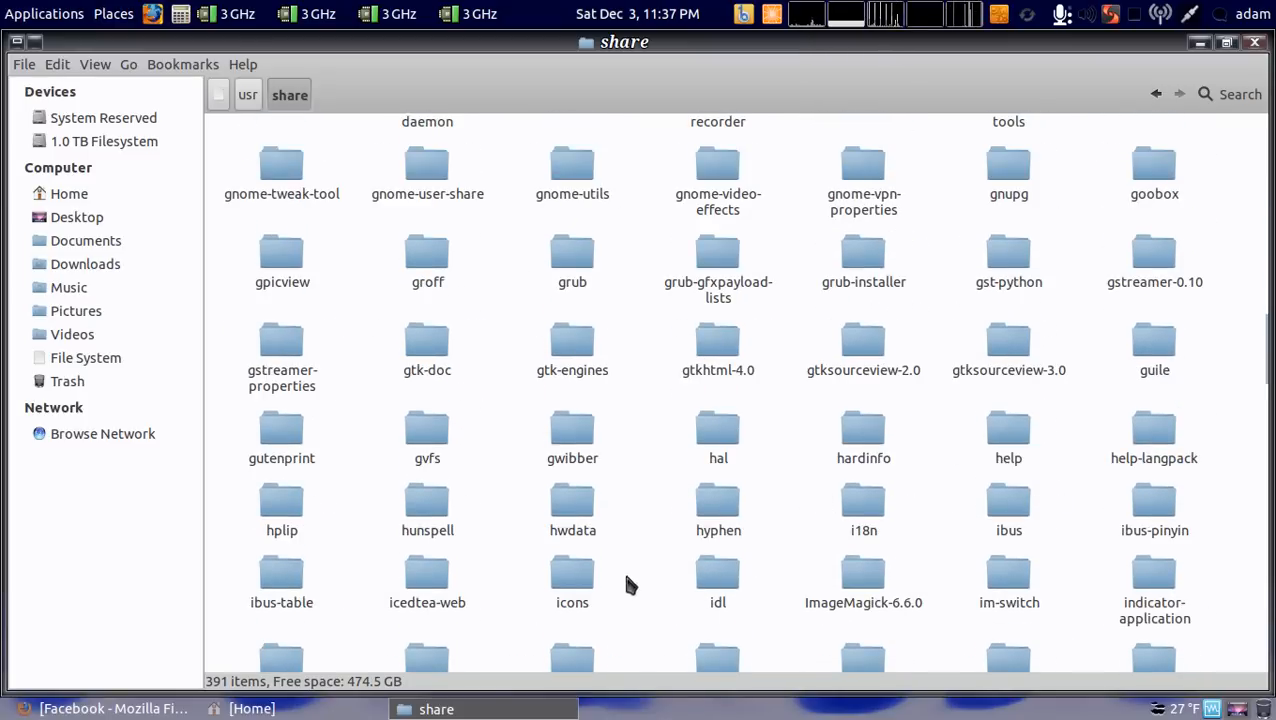
Step: Enter icons and then the oxy-black theme folder with its cursors folder and index.theme
double_click(572, 580)
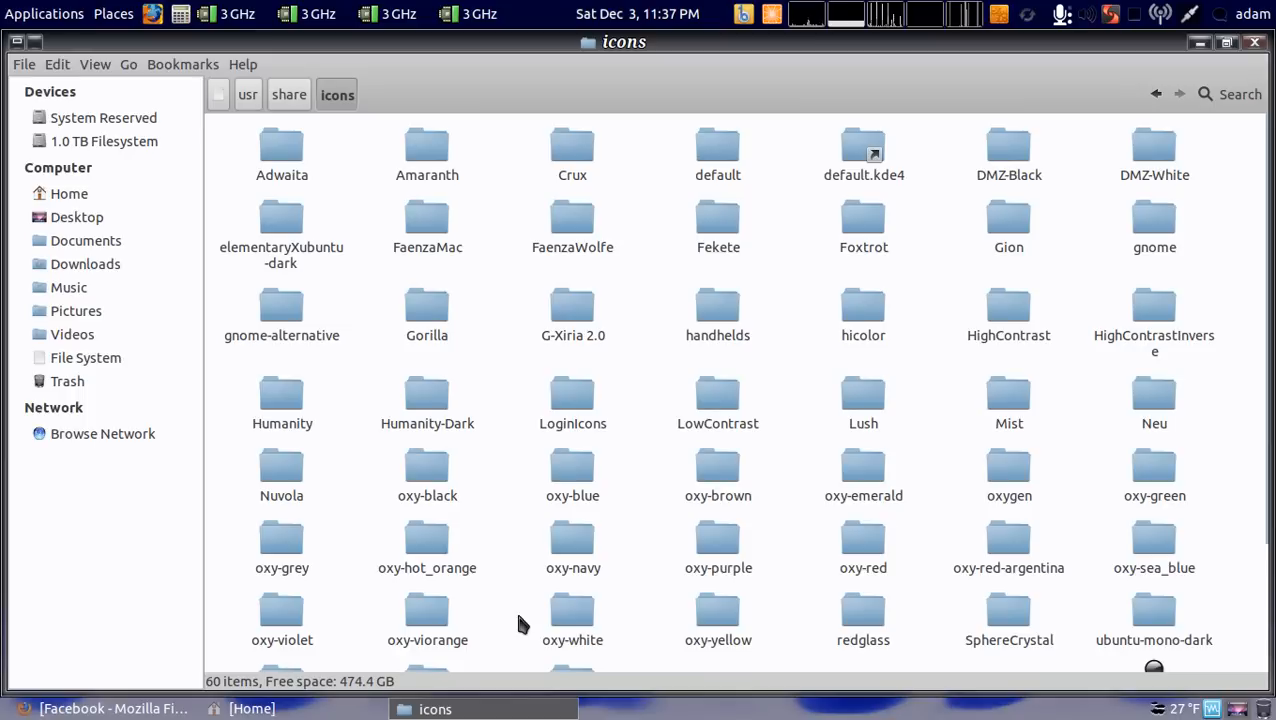
mouse_move(624, 364)
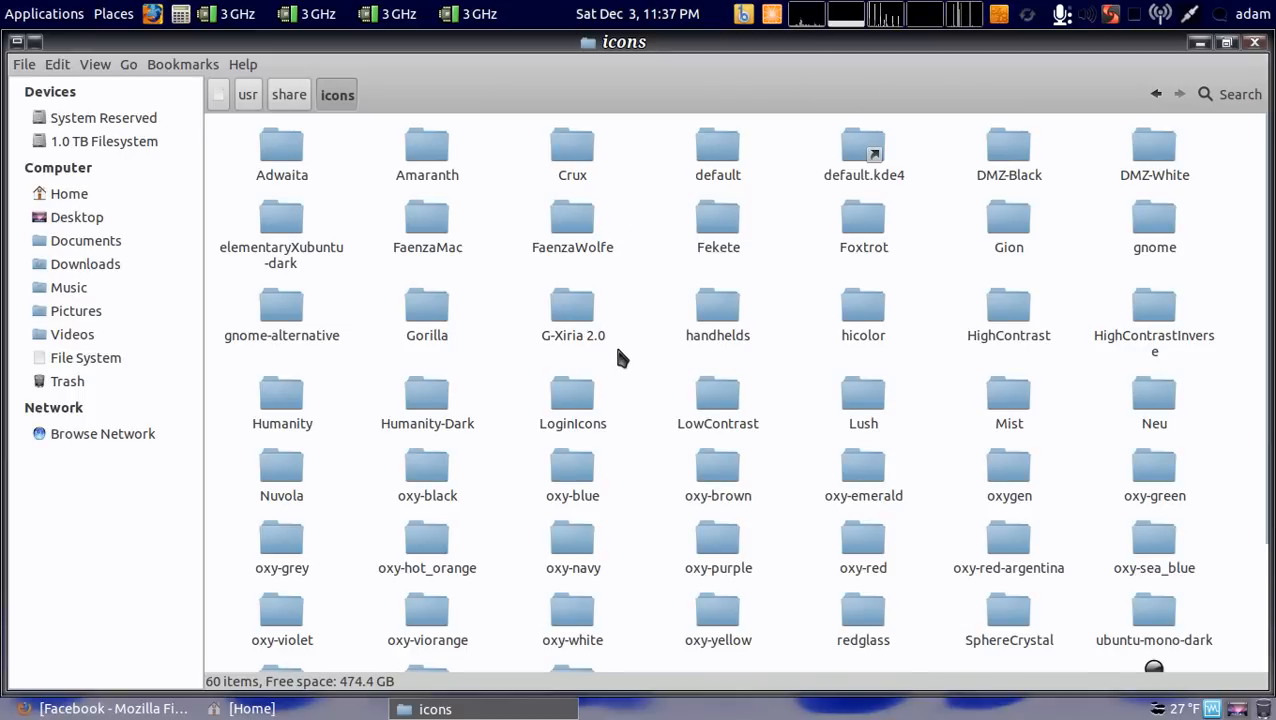
scroll("down", 3)
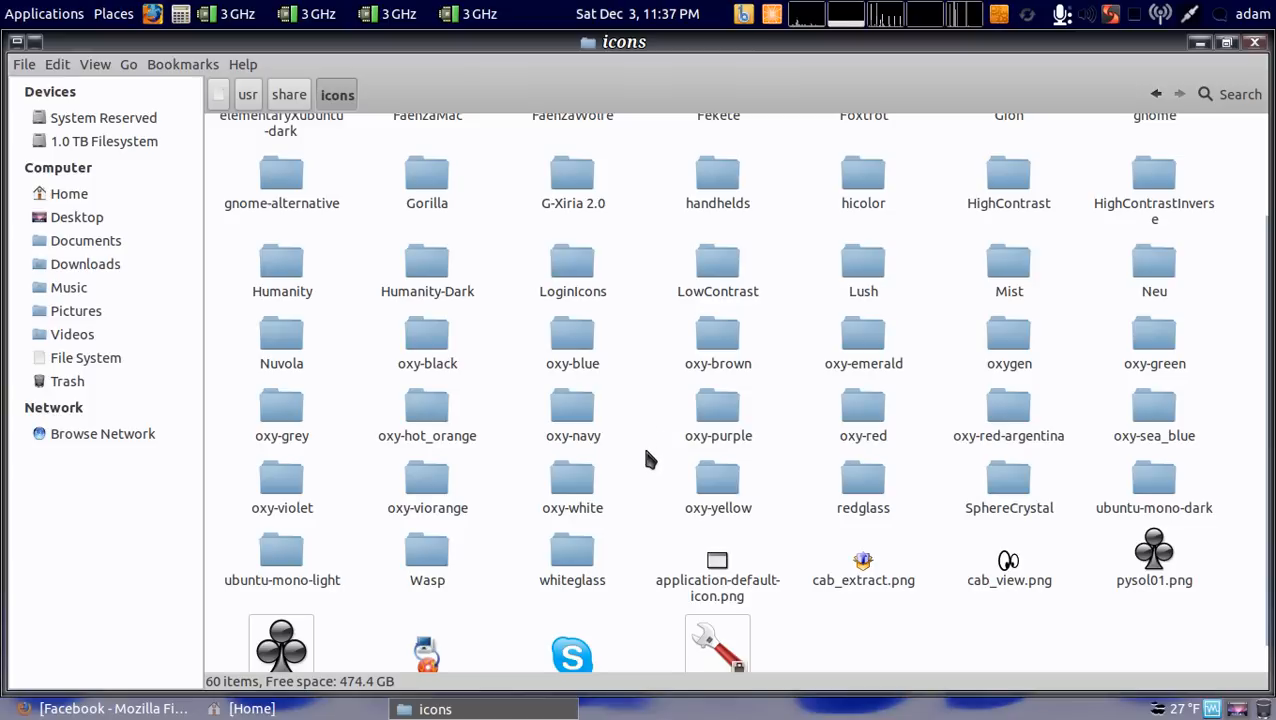
mouse_move(788, 478)
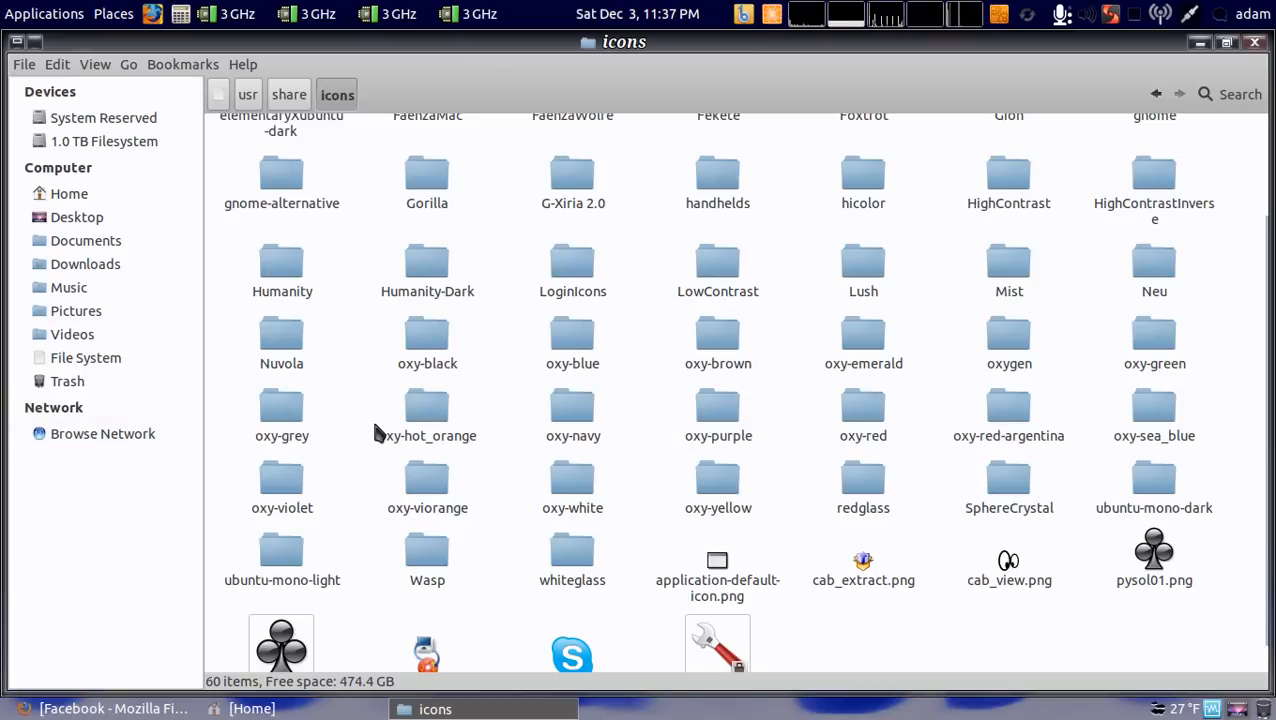
mouse_move(428, 340)
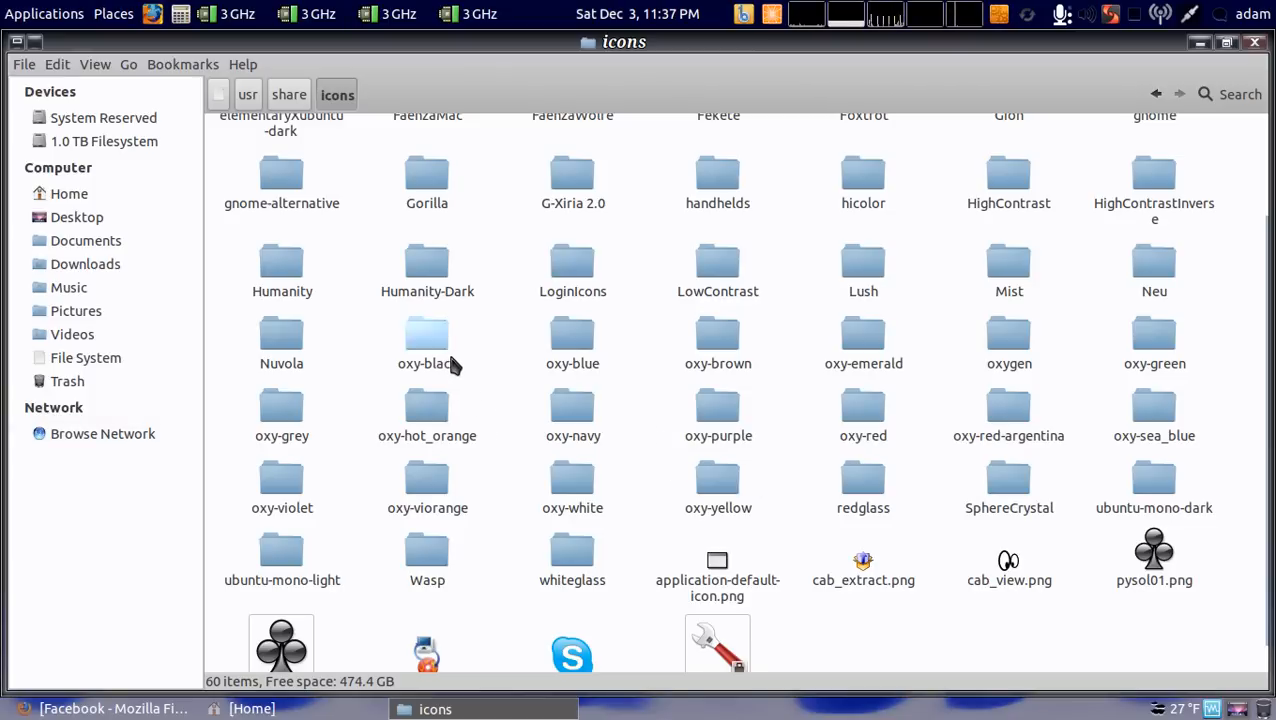
double_click(428, 340)
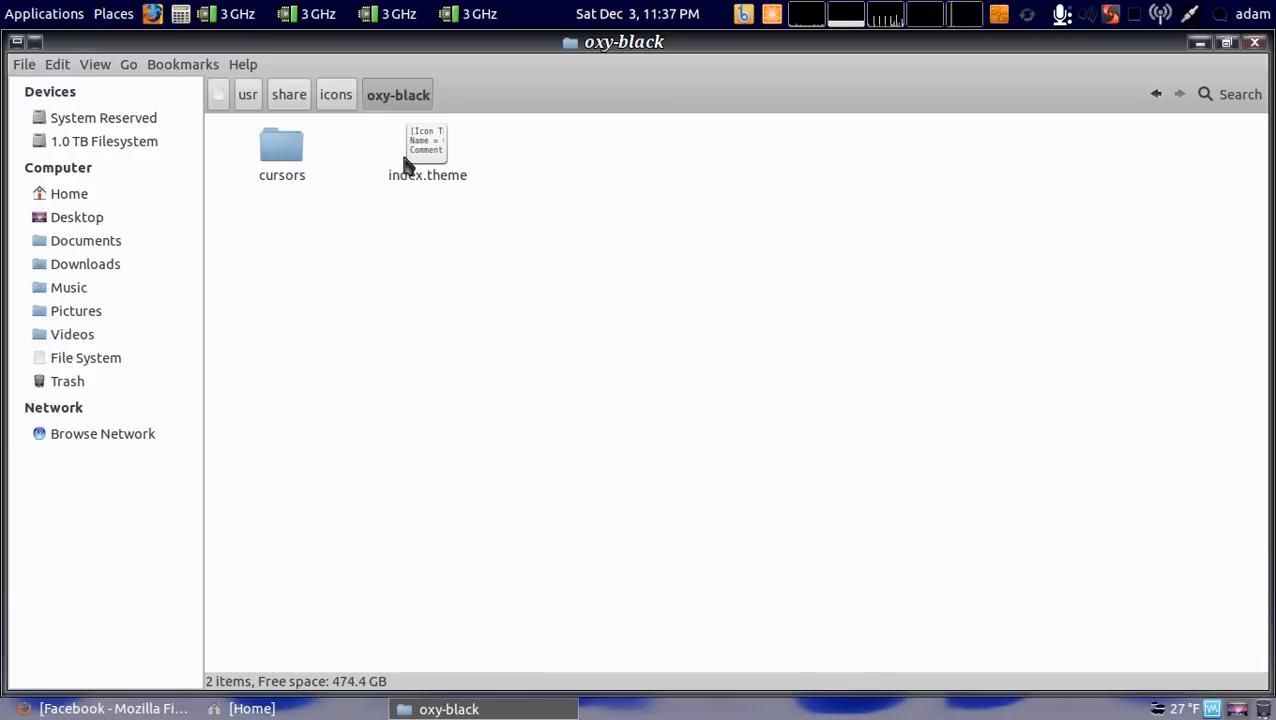
Step: Reopen oxy-black as root via Scripts > Browse as root, confirming the password
right_click(544, 320)
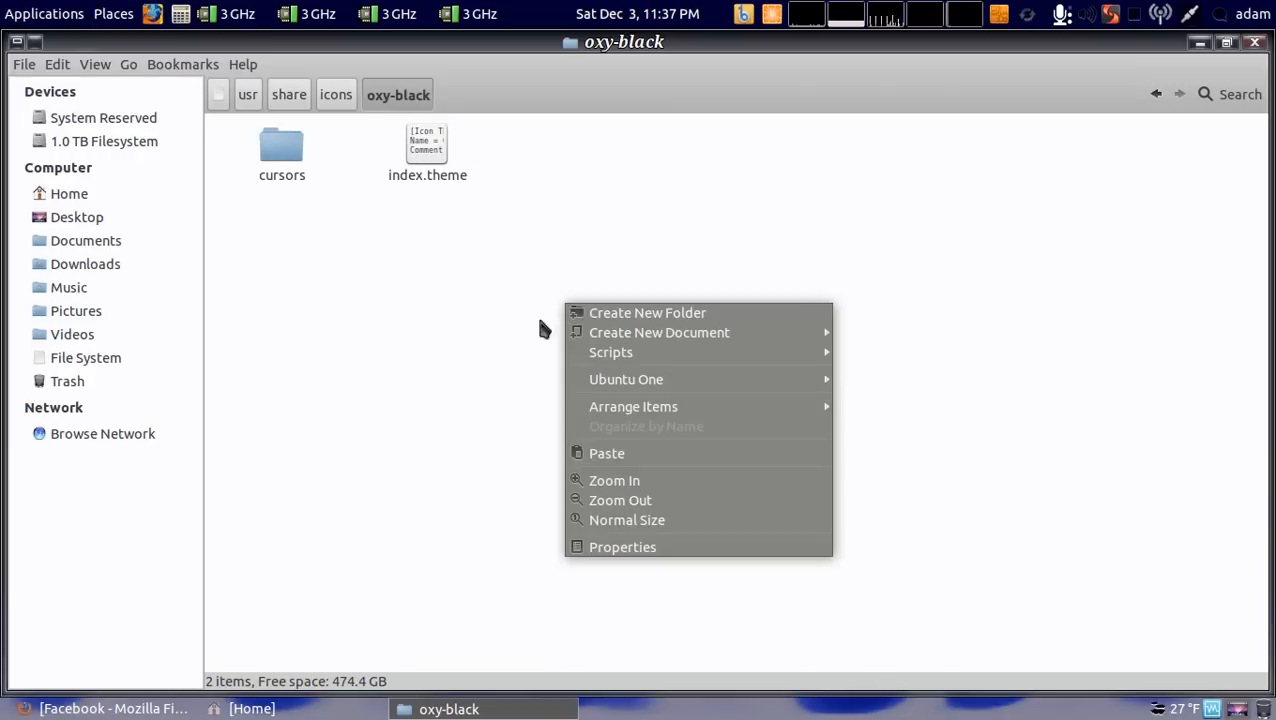
mouse_move(610, 352)
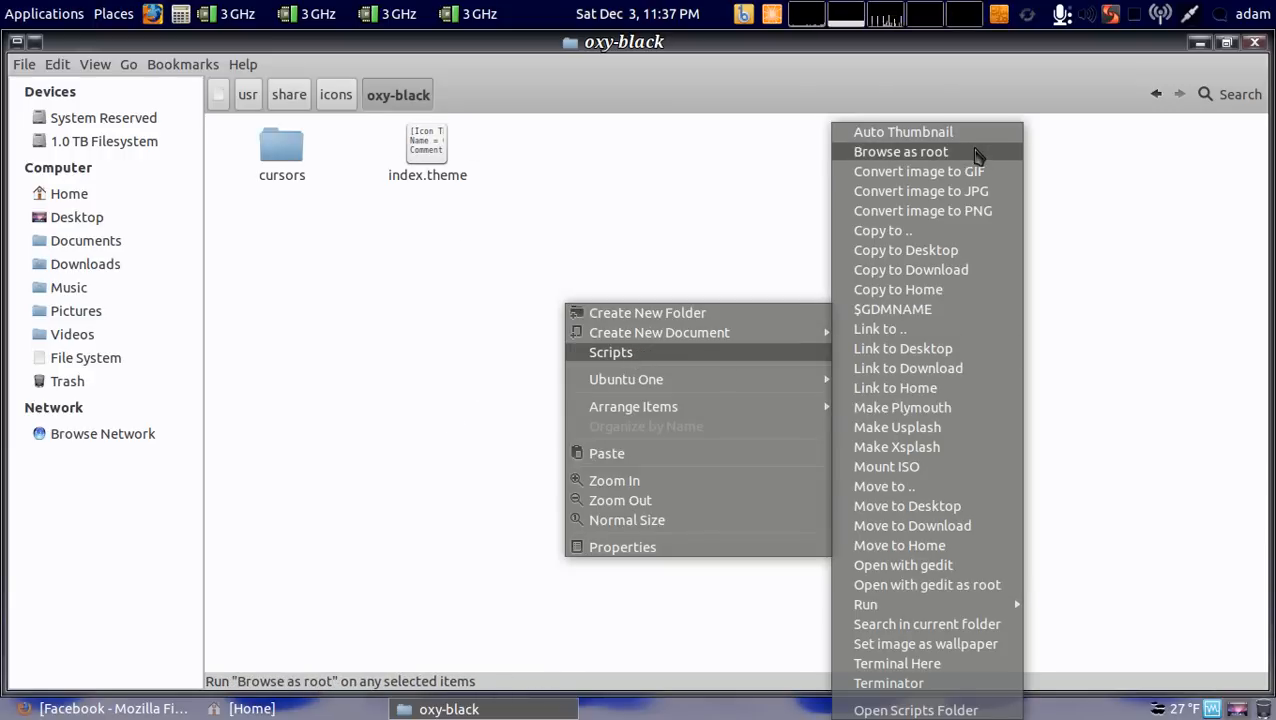
left_click(900, 152)
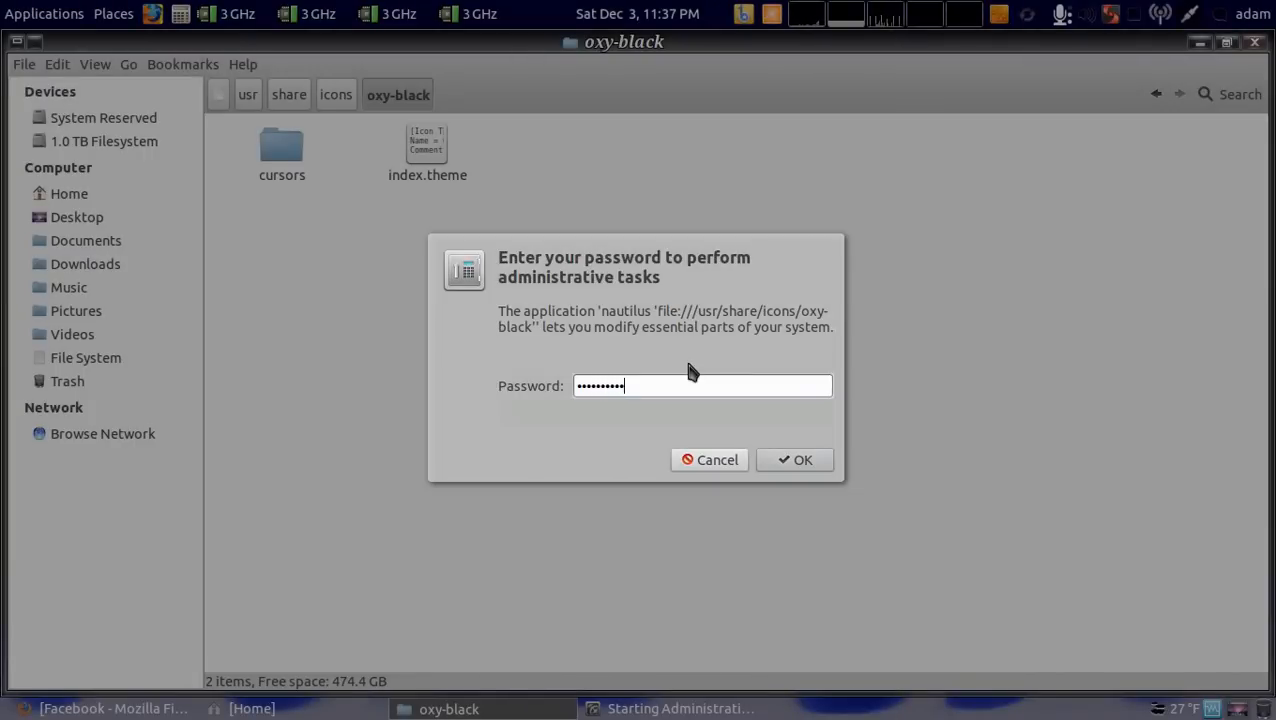
left_click(802, 458)
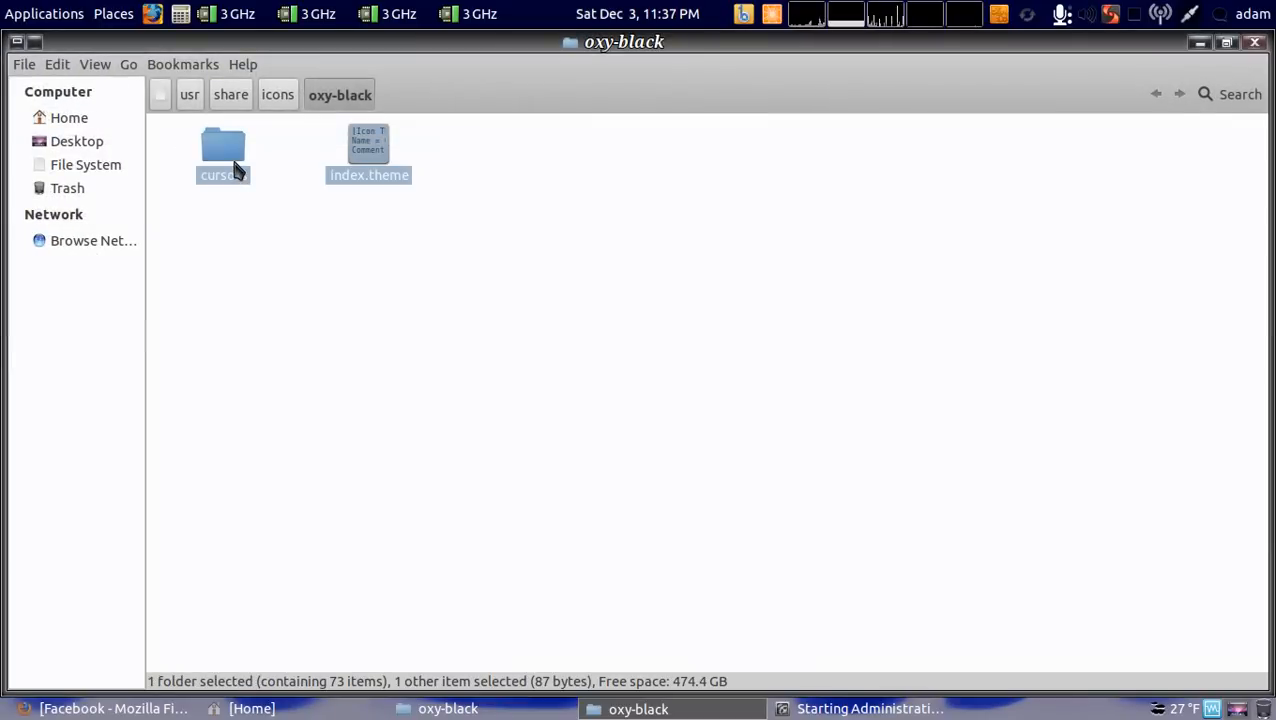
Step: Copy cursors and index.theme and place them in the default icon theme folder
right_click(222, 150)
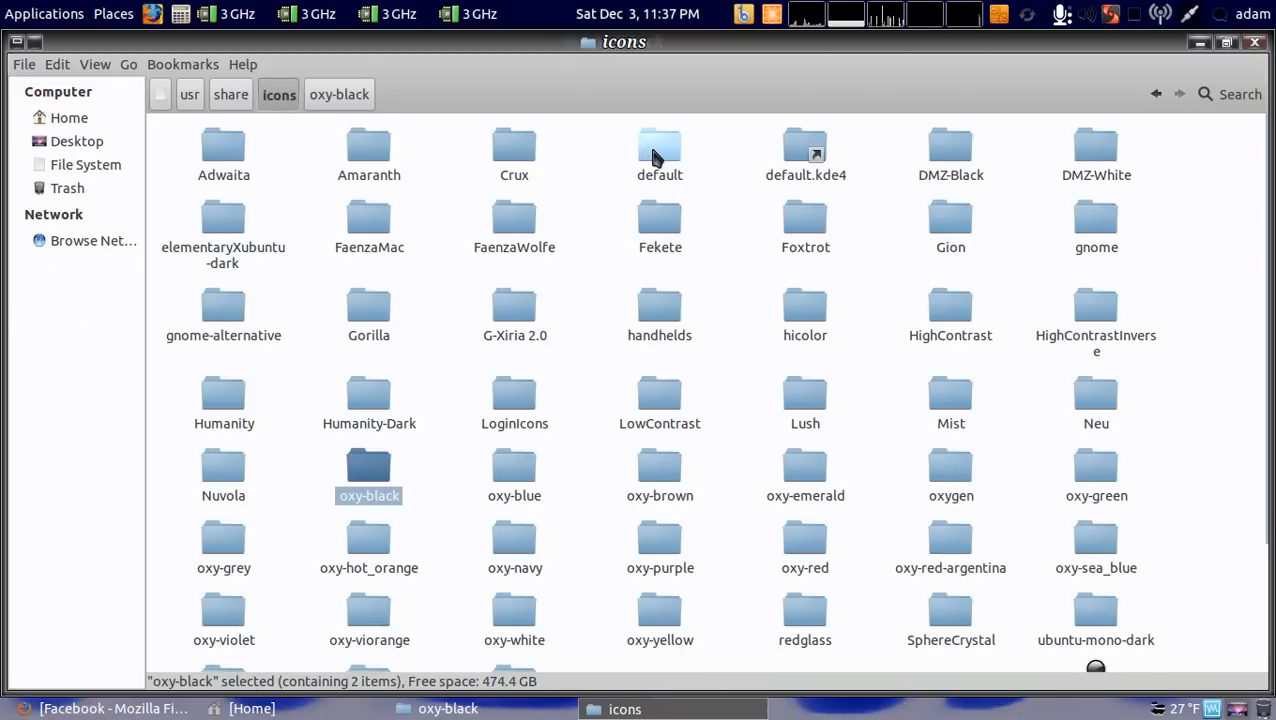
double_click(658, 150)
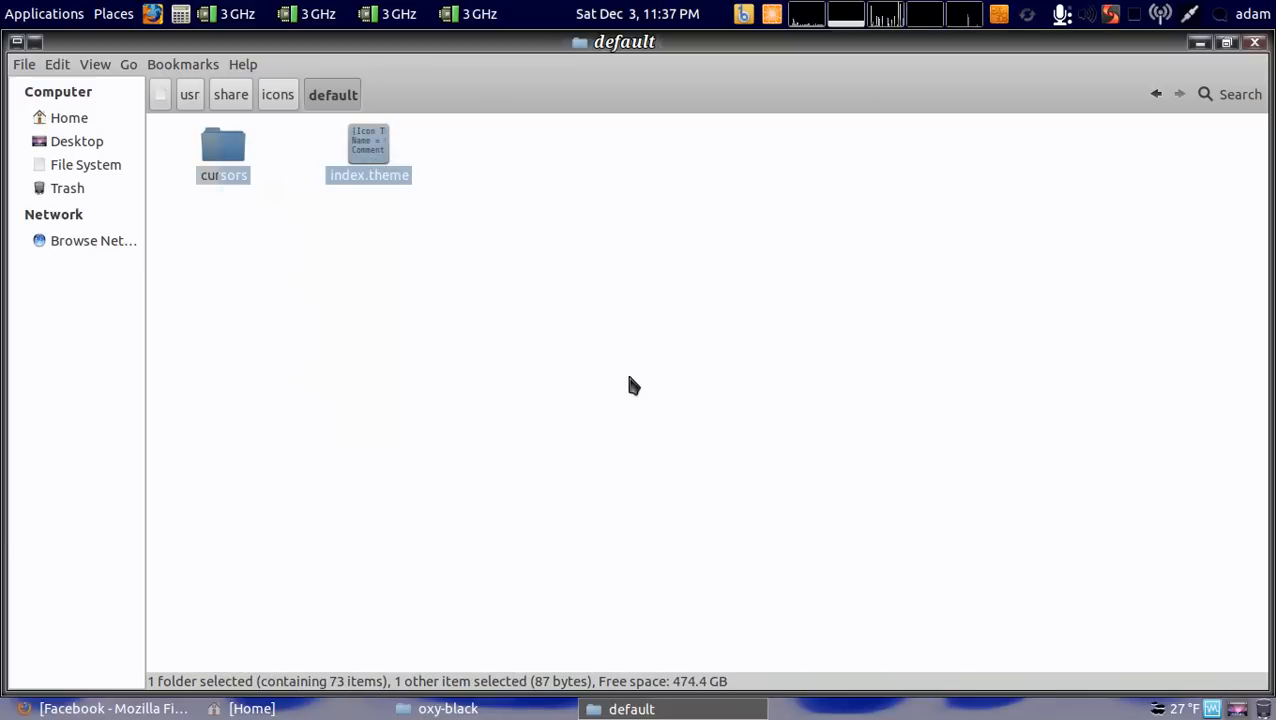
mouse_move(570, 156)
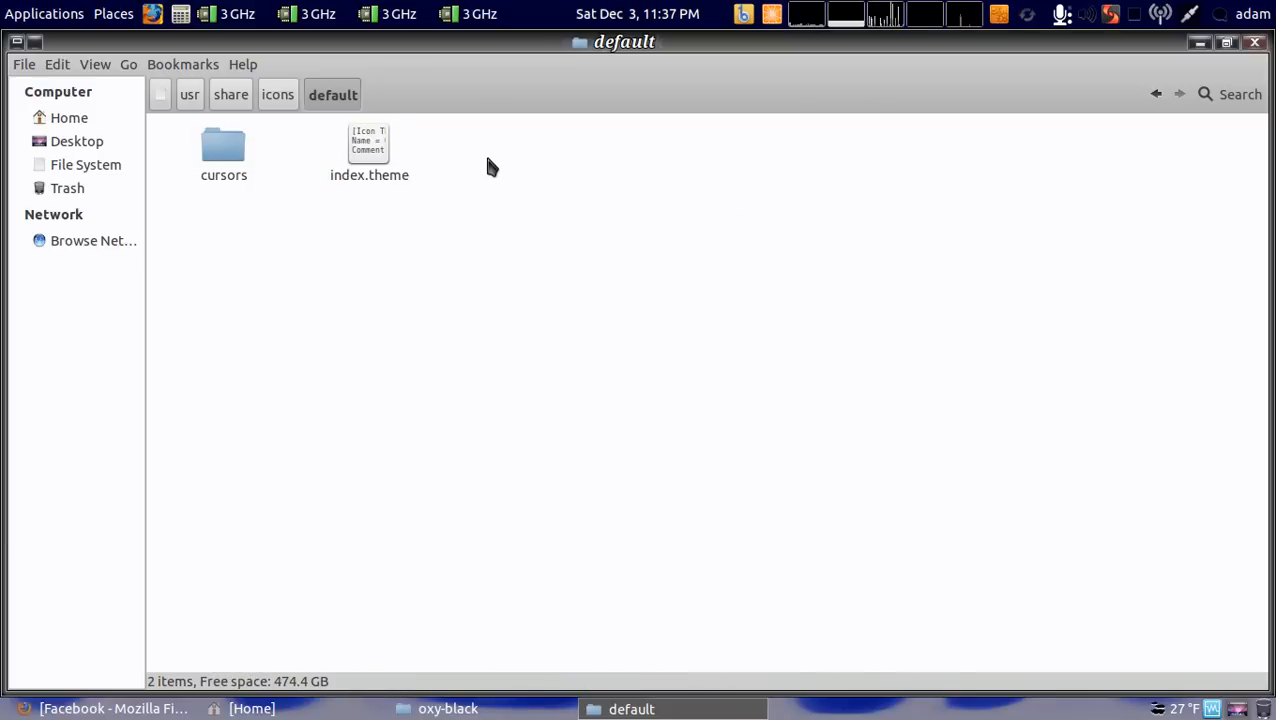
right_click(224, 144)
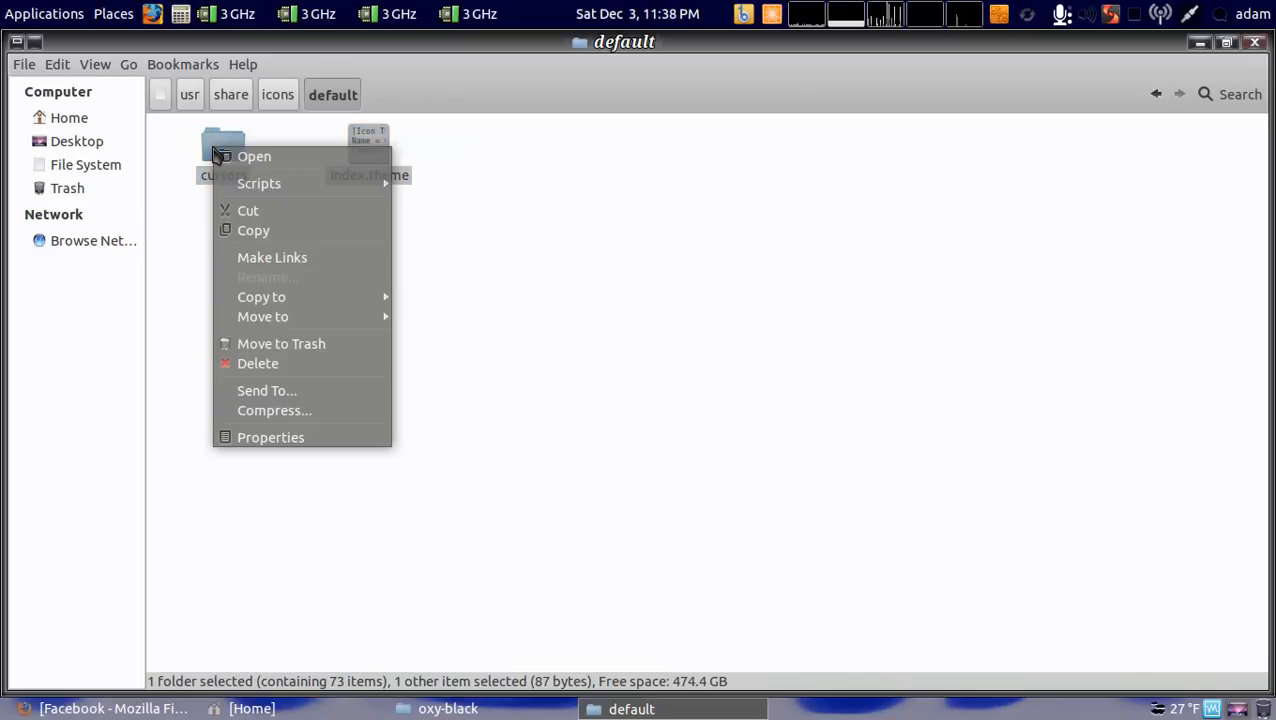
mouse_move(258, 364)
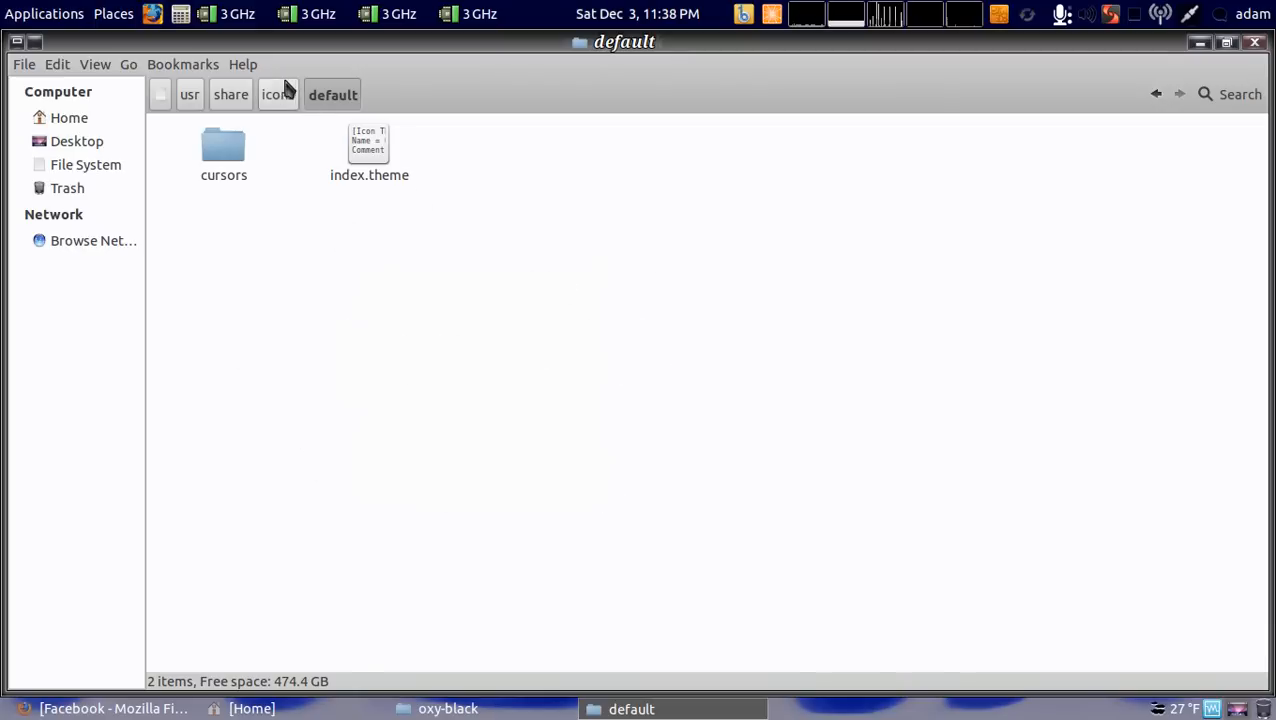
left_click(278, 94)
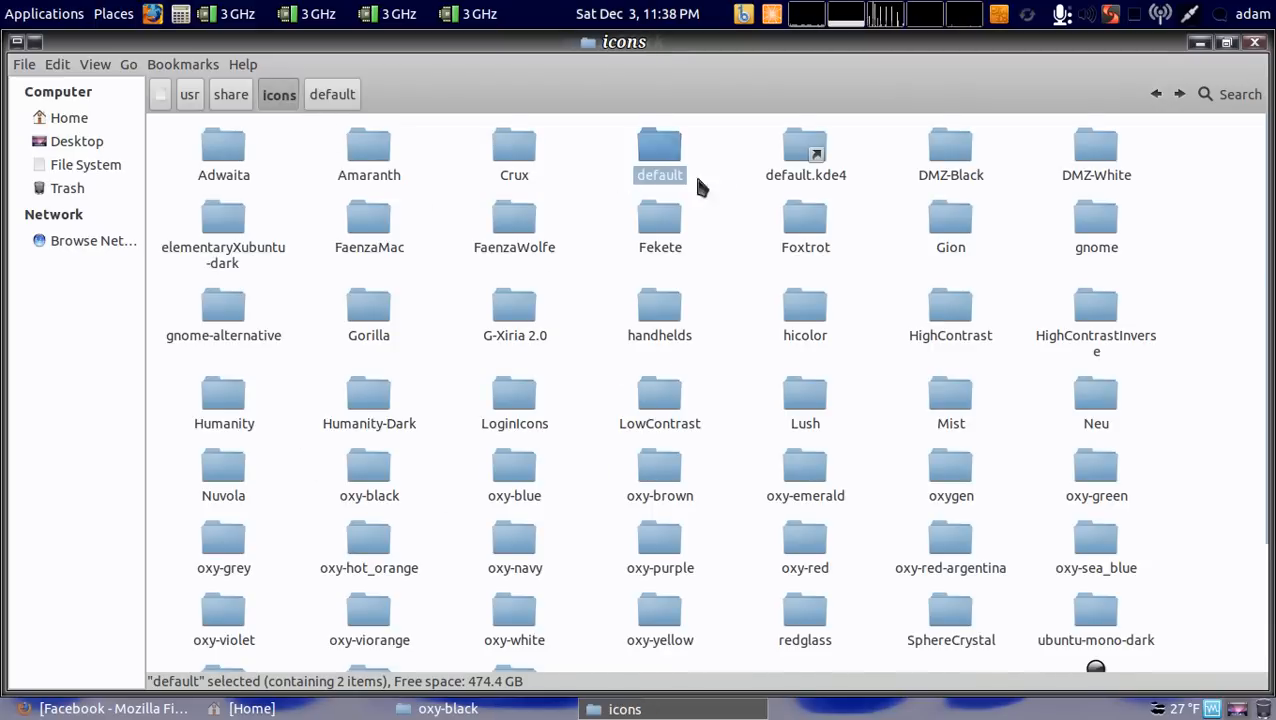
double_click(658, 148)
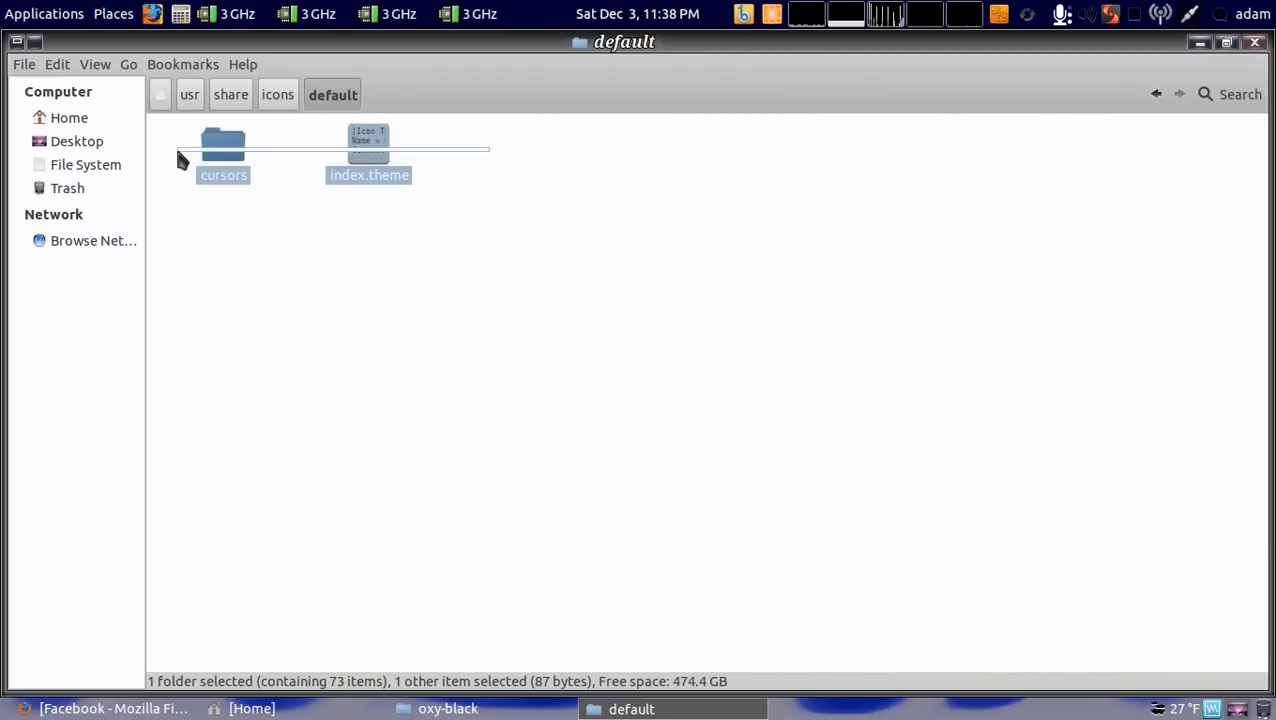
Step: Check in Properties that the copied items are root-owned with full access, then close it
right_click(224, 156)
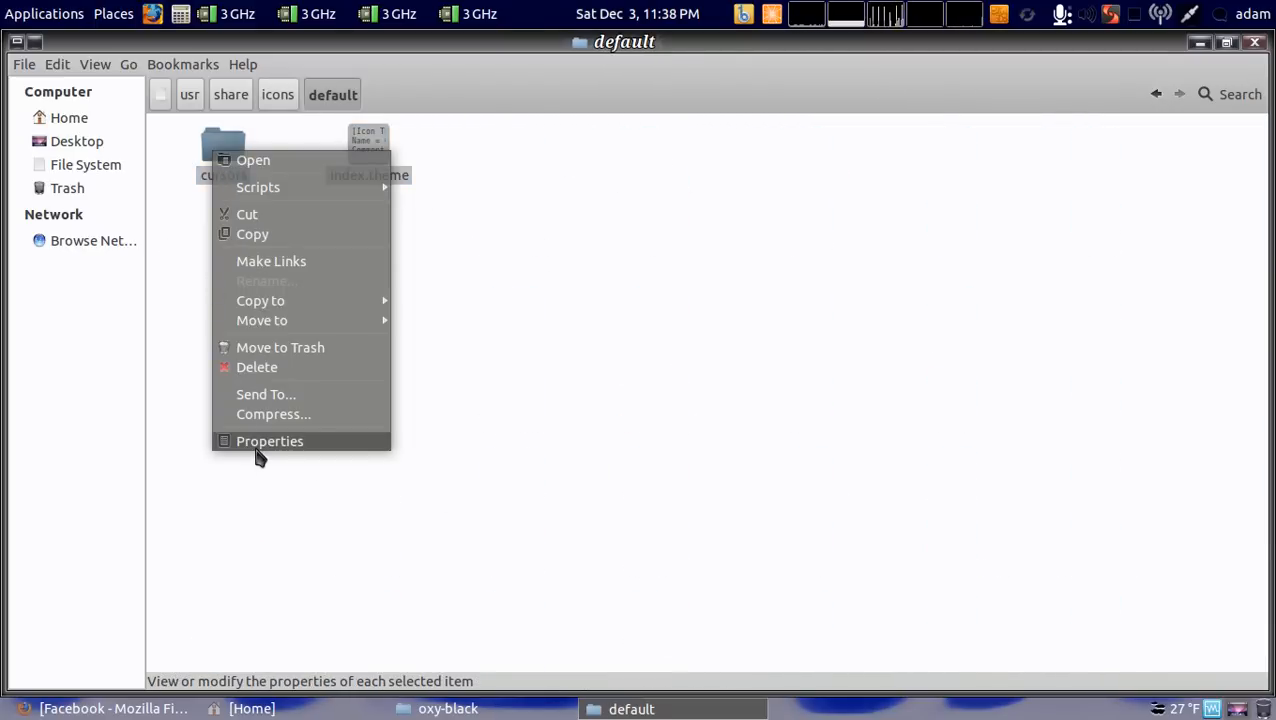
left_click(268, 442)
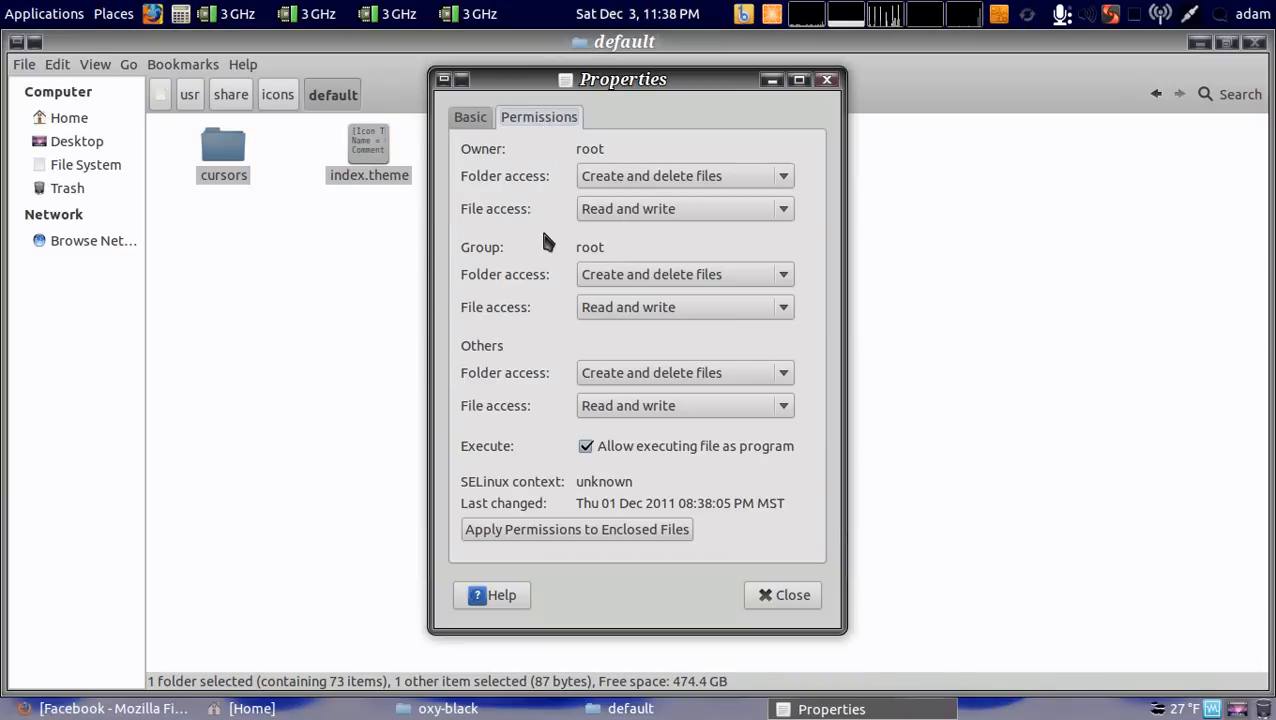
mouse_move(840, 212)
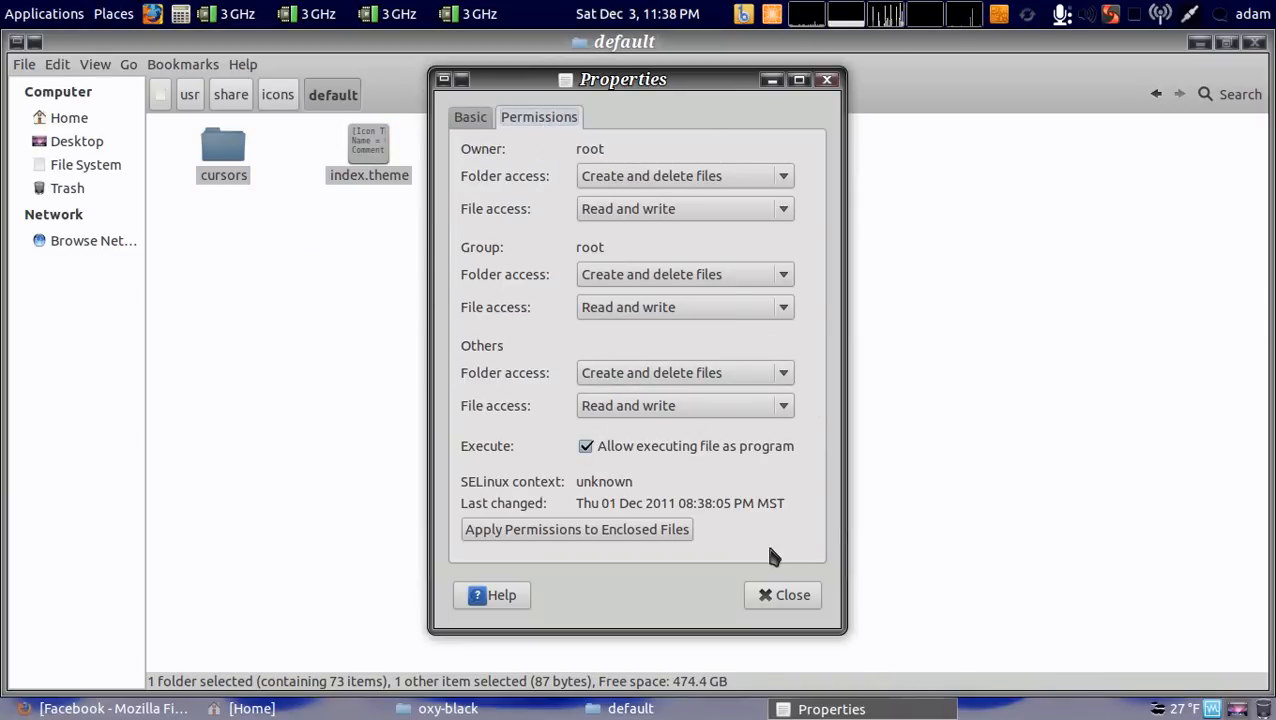
mouse_move(750, 608)
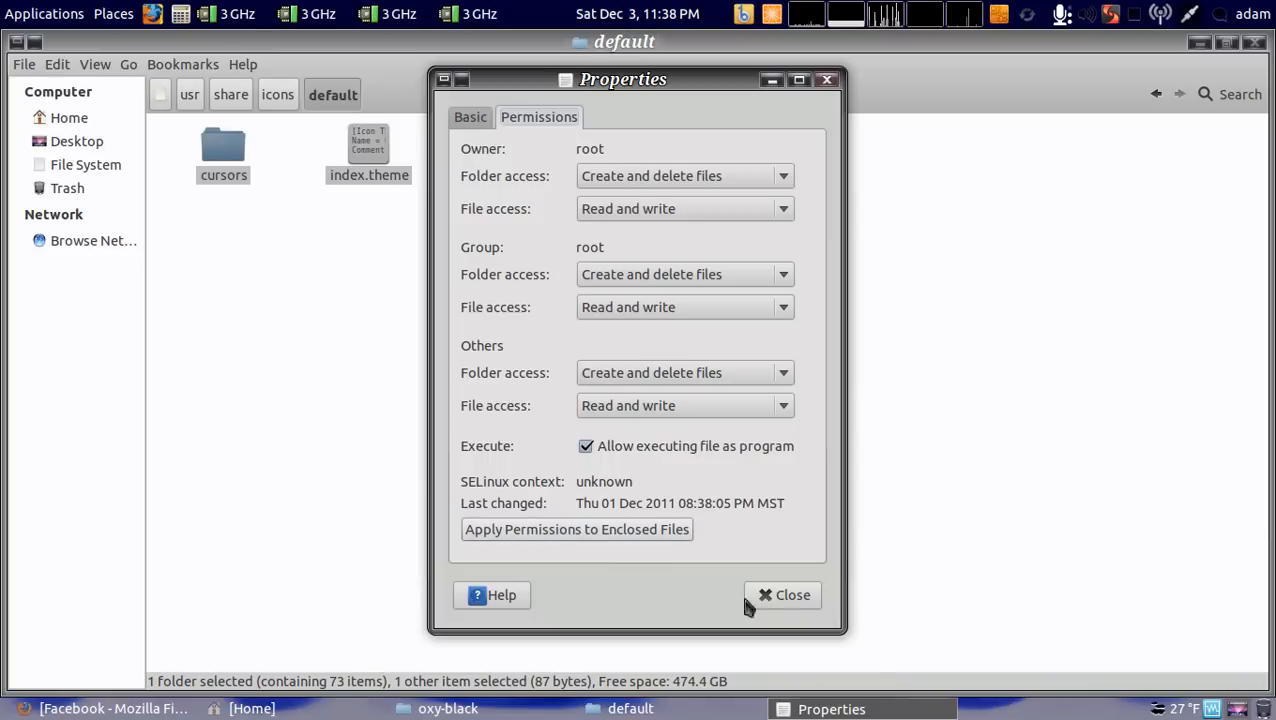
left_click(784, 594)
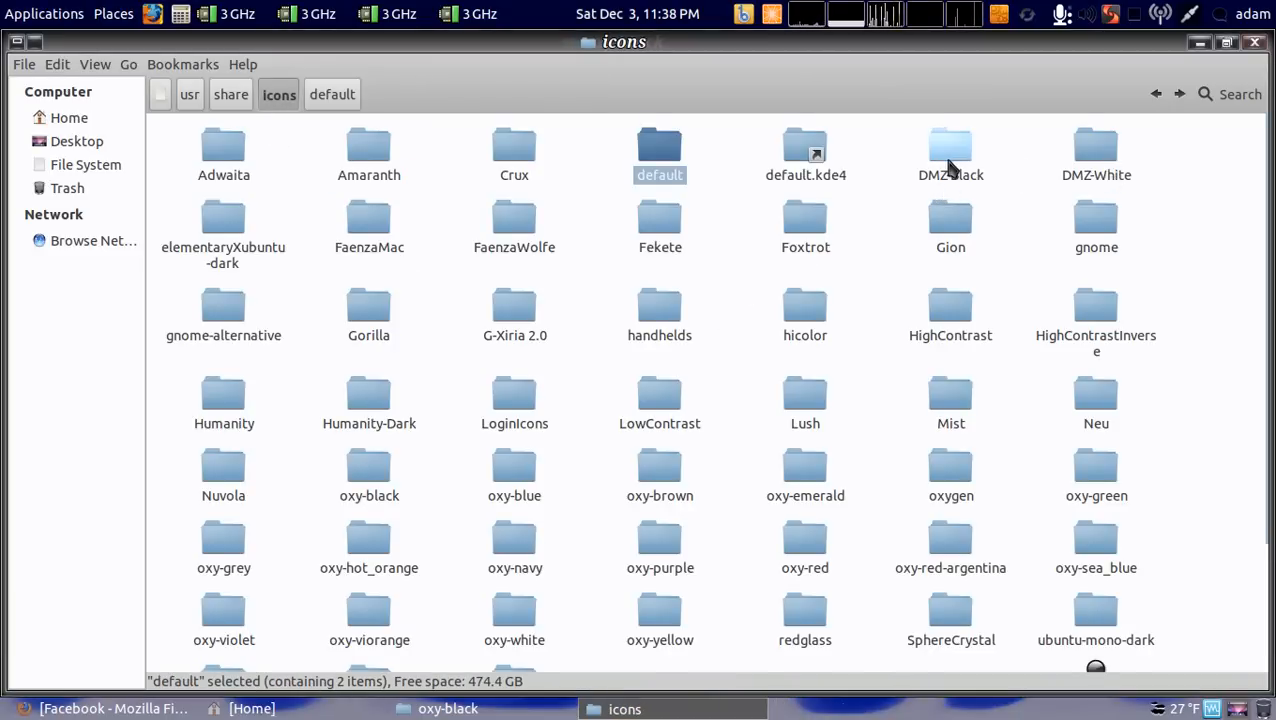
Step: Verify DMZ-Black's cursors folder and index.theme are root-owned with full access
double_click(950, 150)
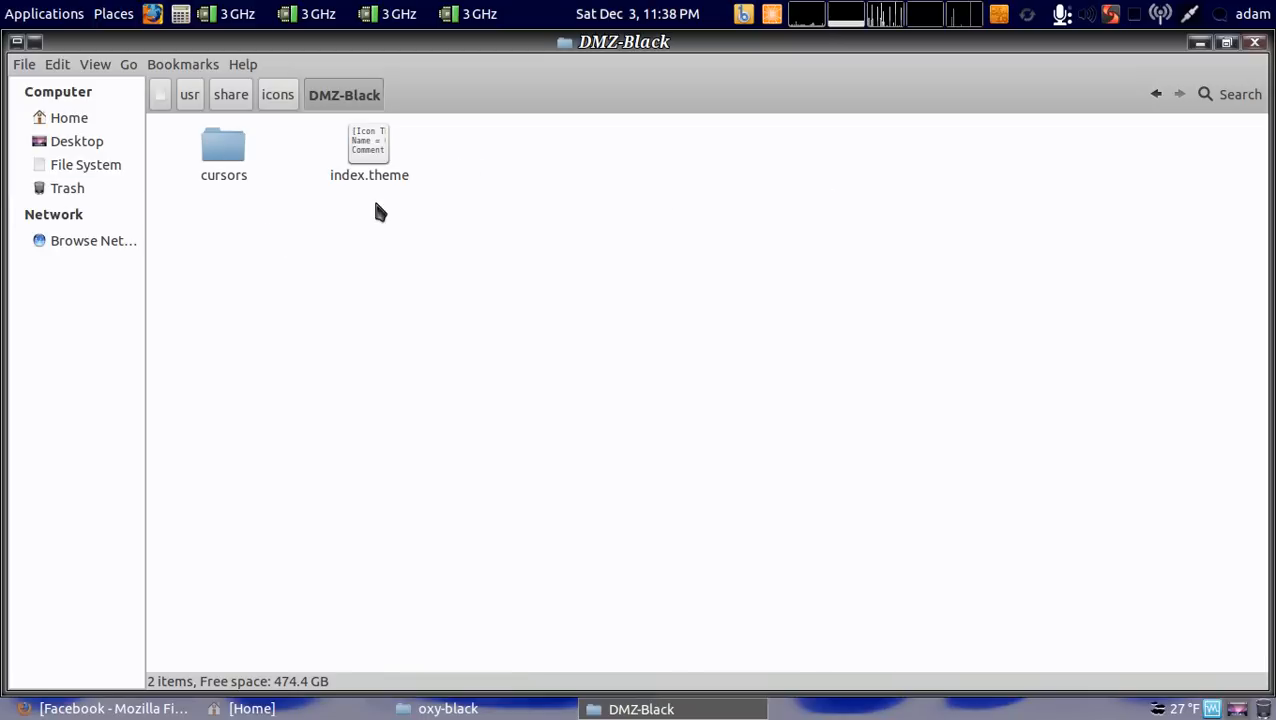
key("ctrl+a")
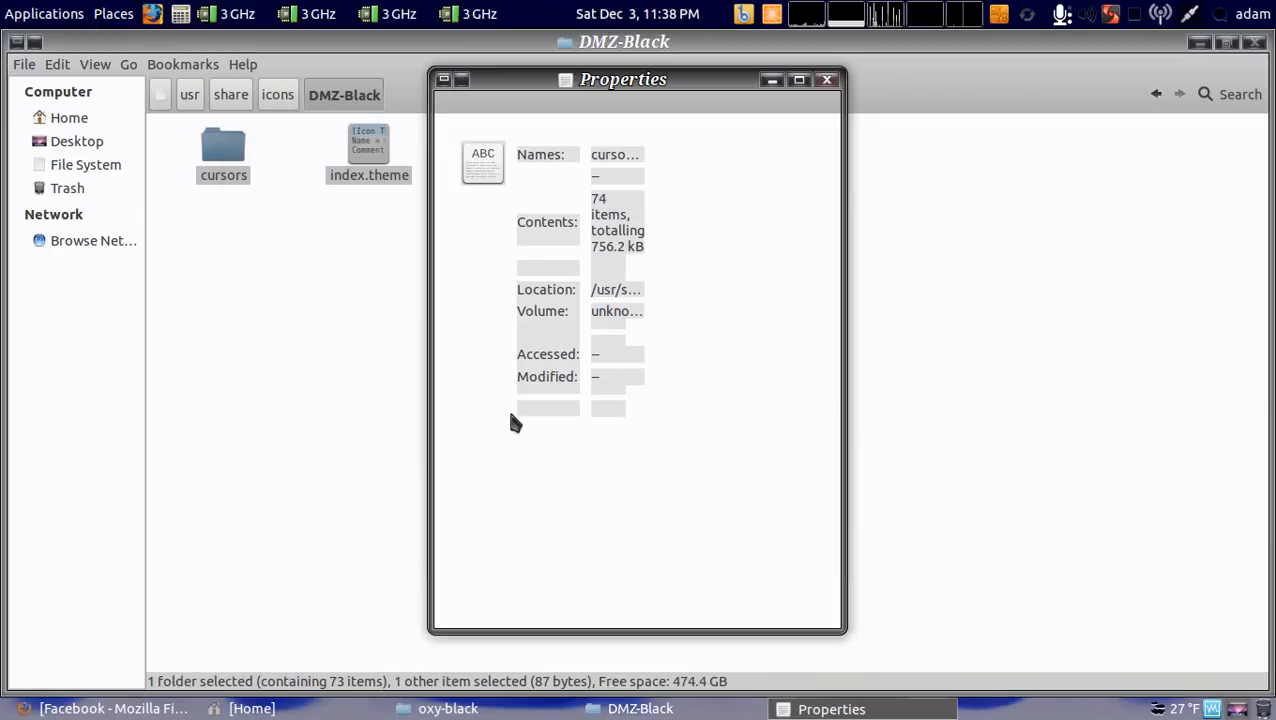
left_click(540, 116)
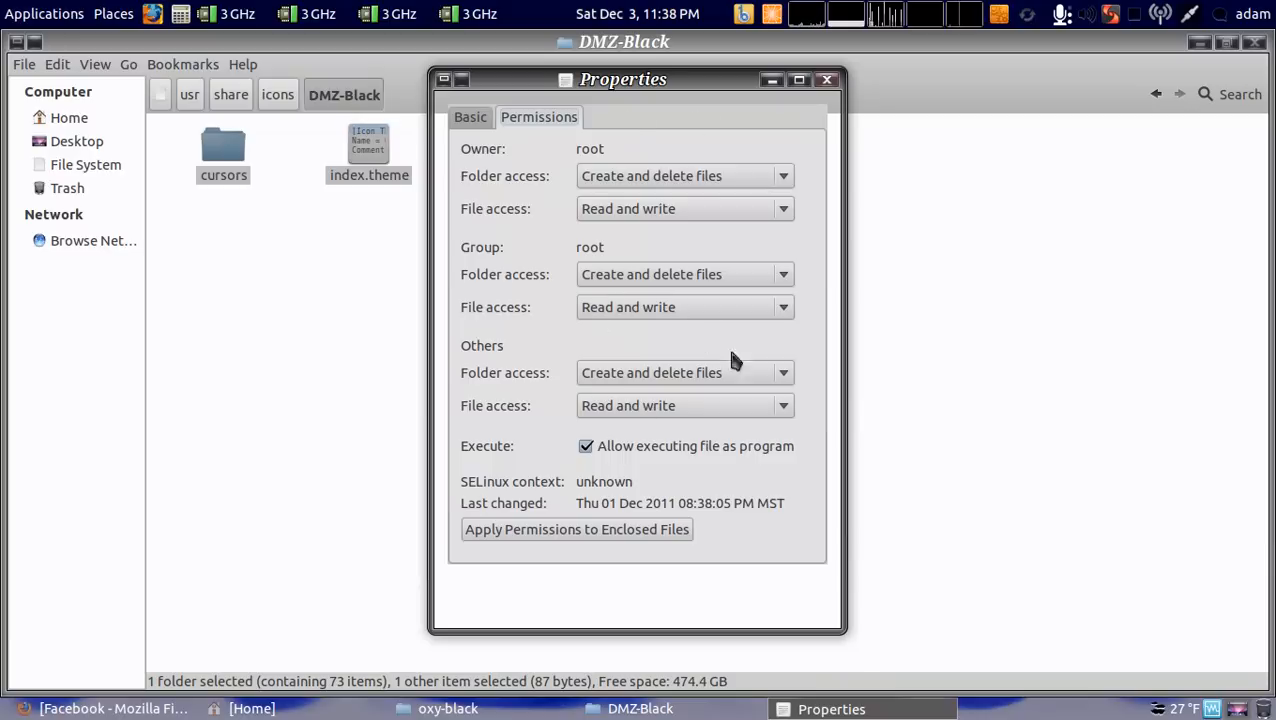
left_click(826, 80)
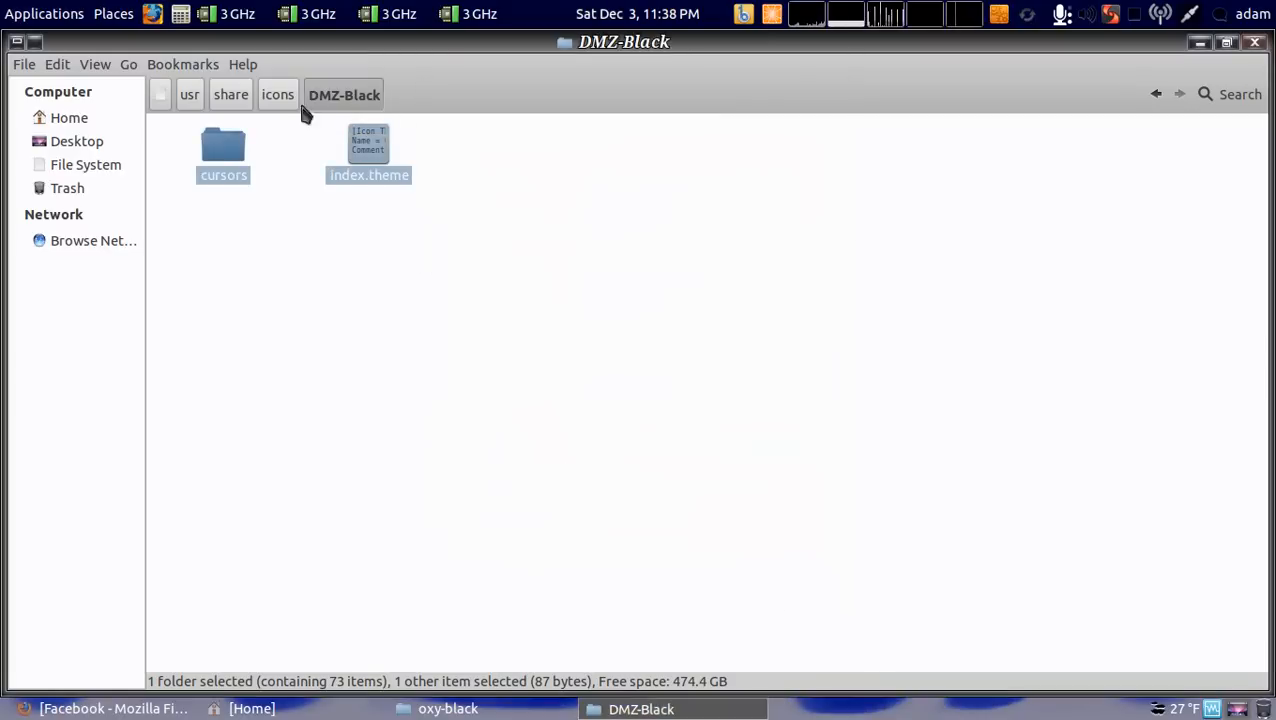
Step: Go back up to icons and reopen the oxy-black folder
left_click(278, 94)
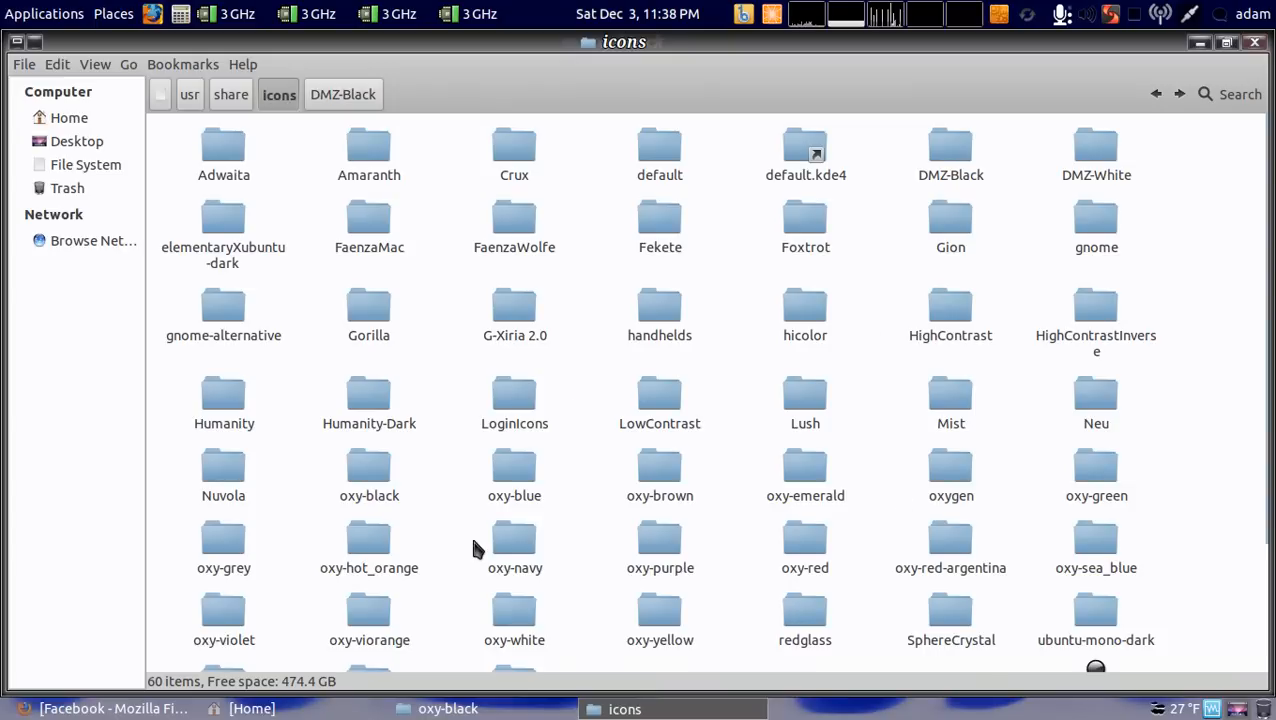
mouse_move(418, 528)
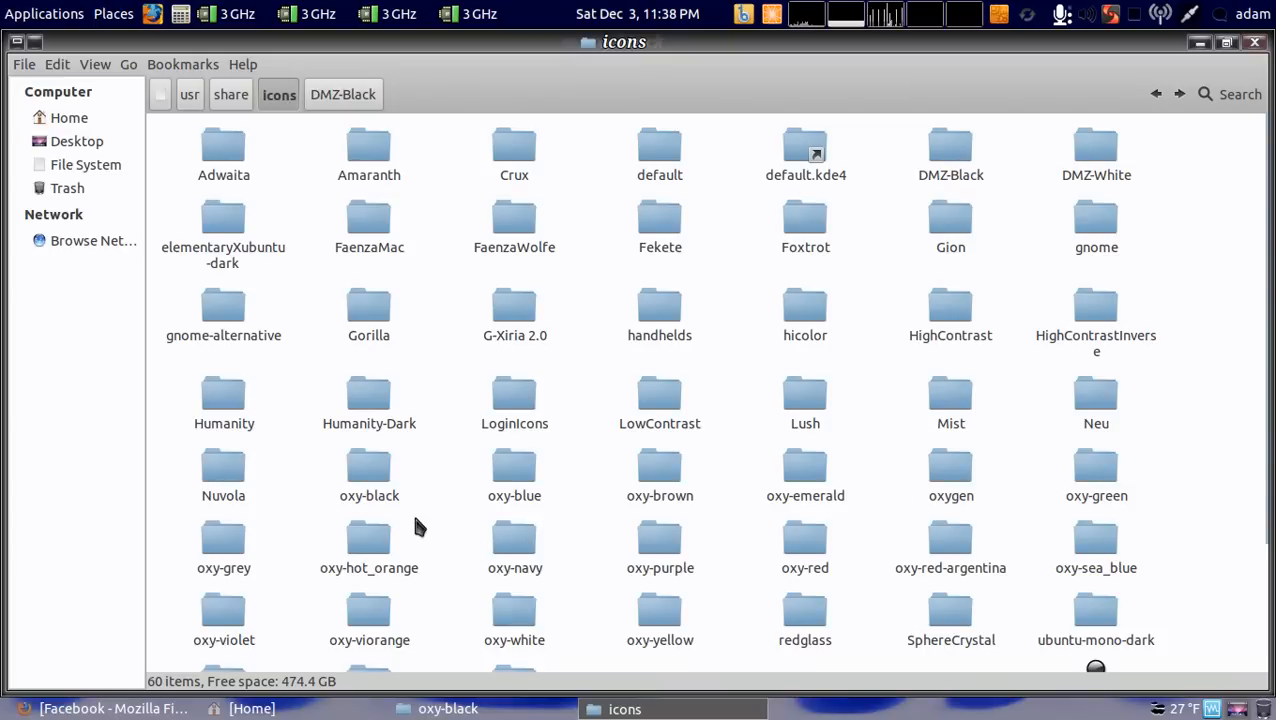
mouse_move(432, 508)
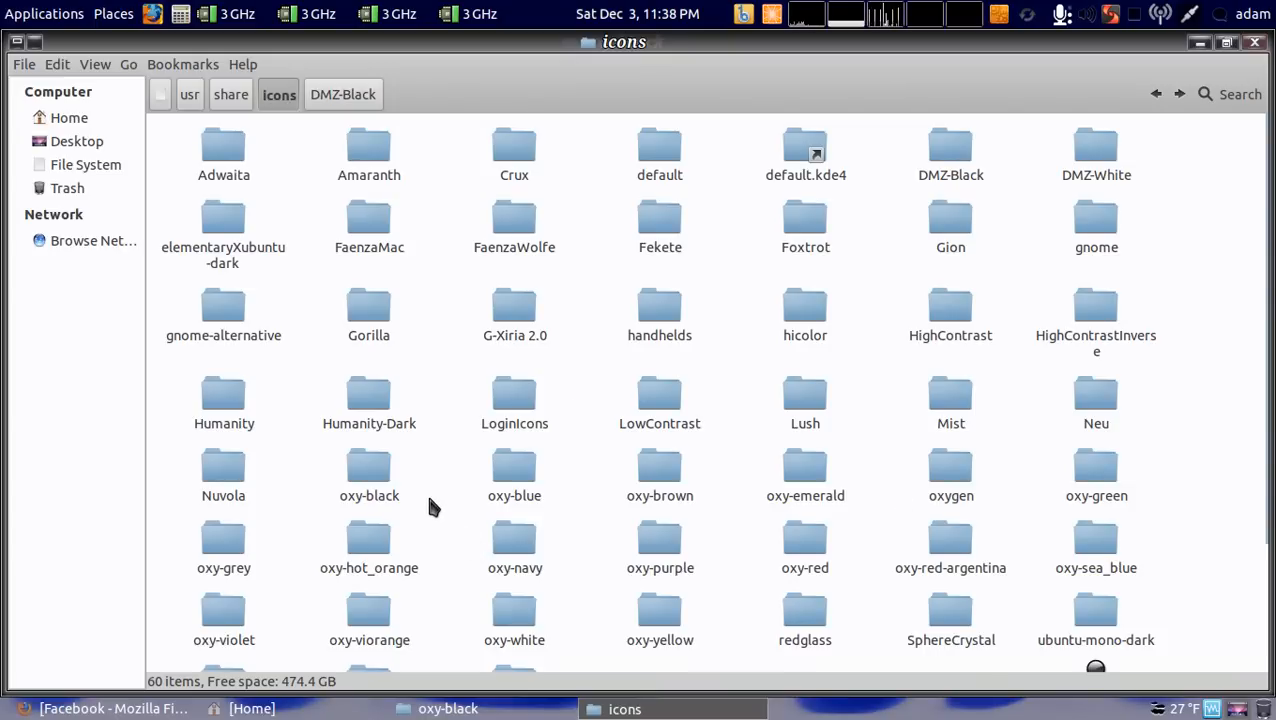
mouse_move(1060, 80)
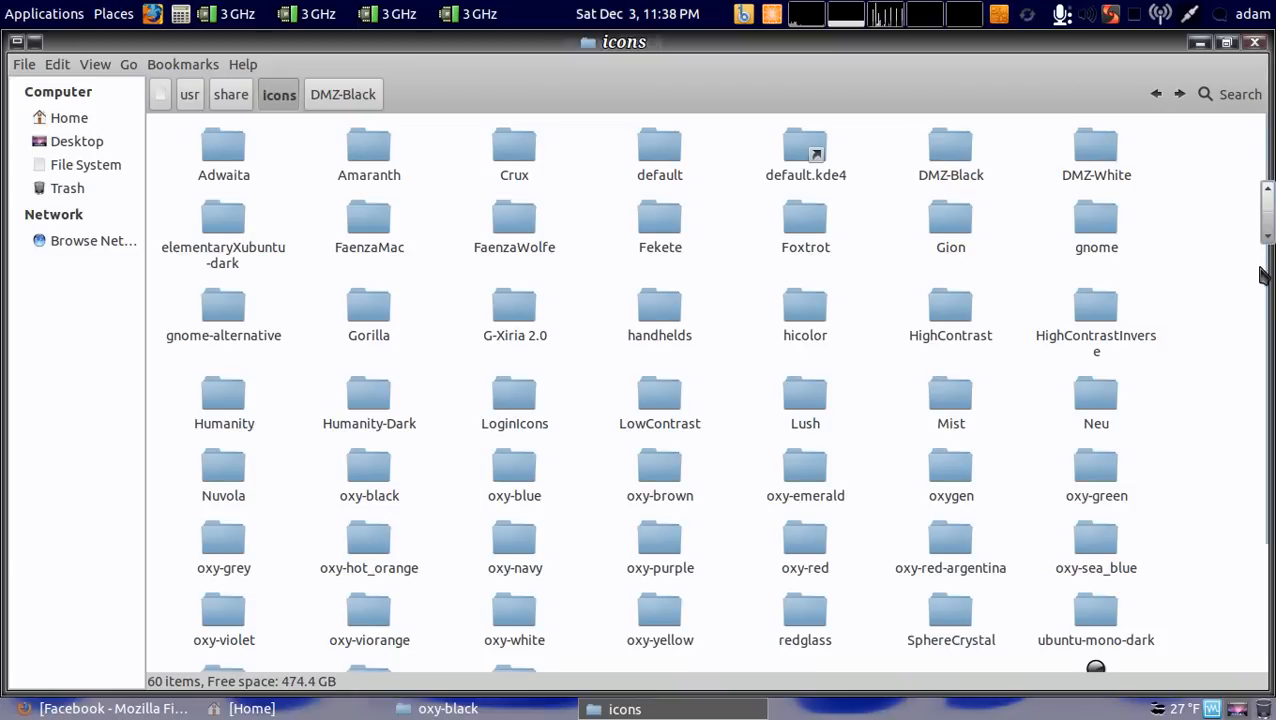
double_click(368, 464)
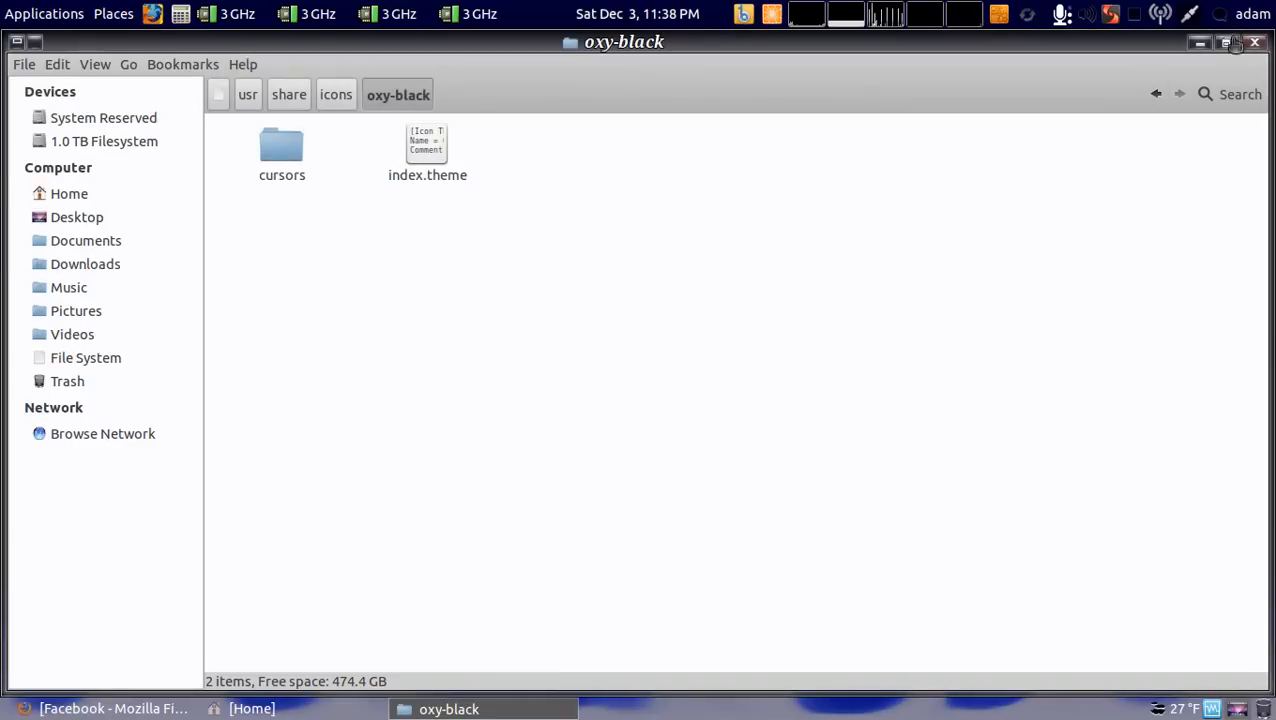